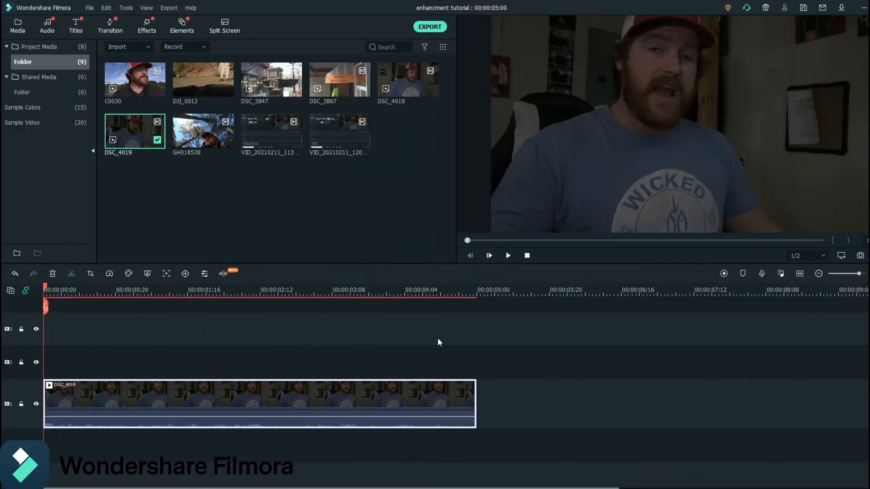
mouse_move(441, 337)
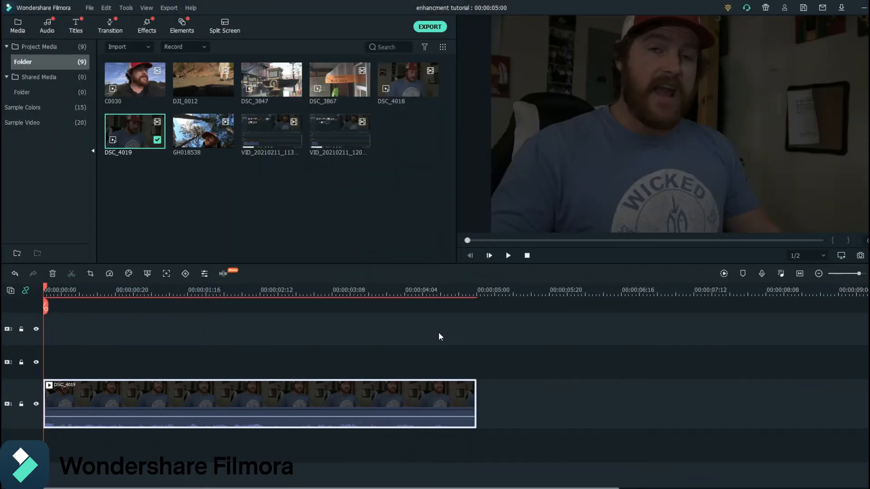
mouse_move(377, 362)
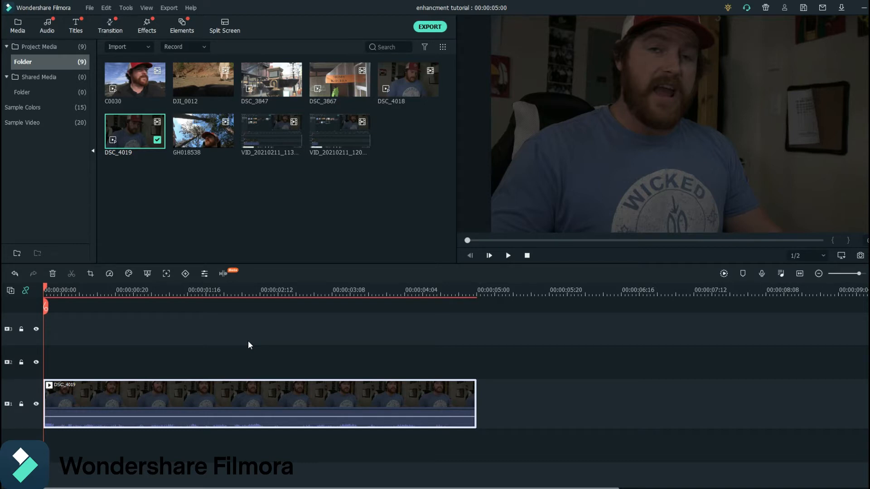
mouse_move(314, 372)
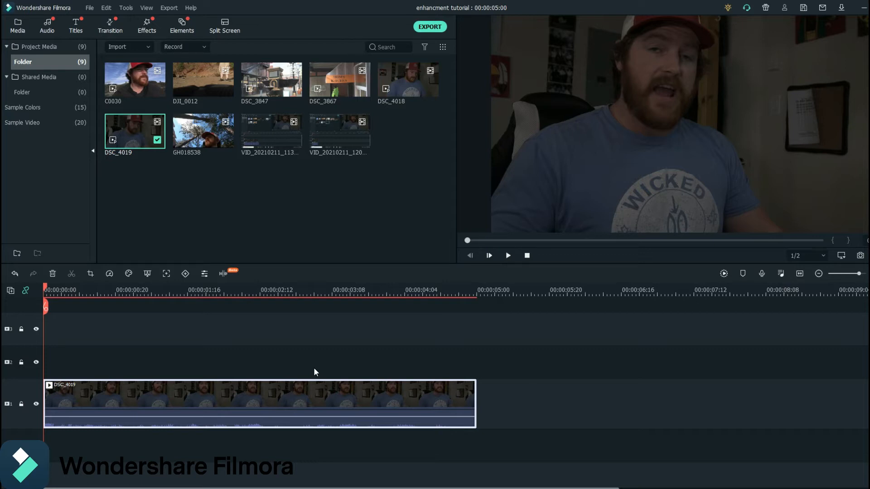
mouse_move(308, 357)
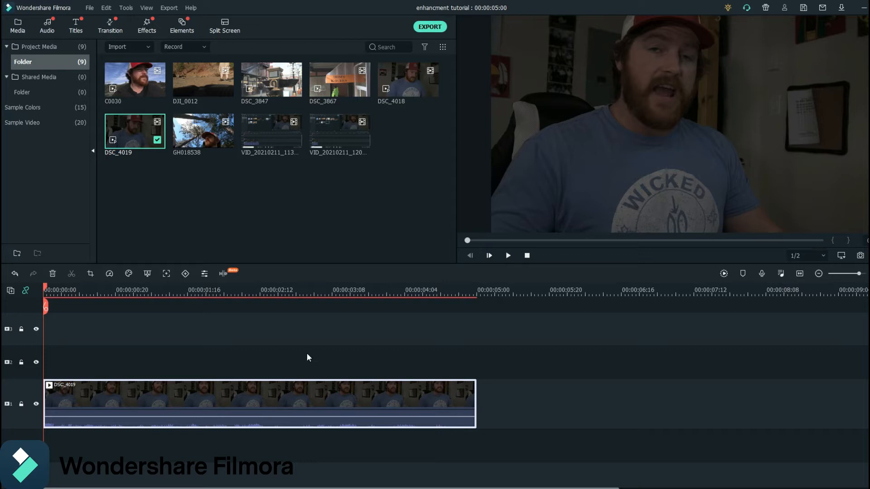
mouse_move(314, 343)
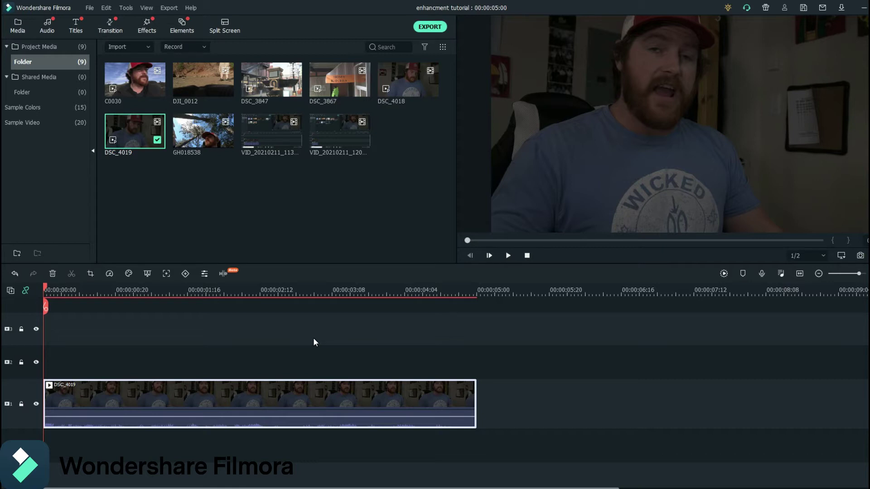
mouse_move(436, 377)
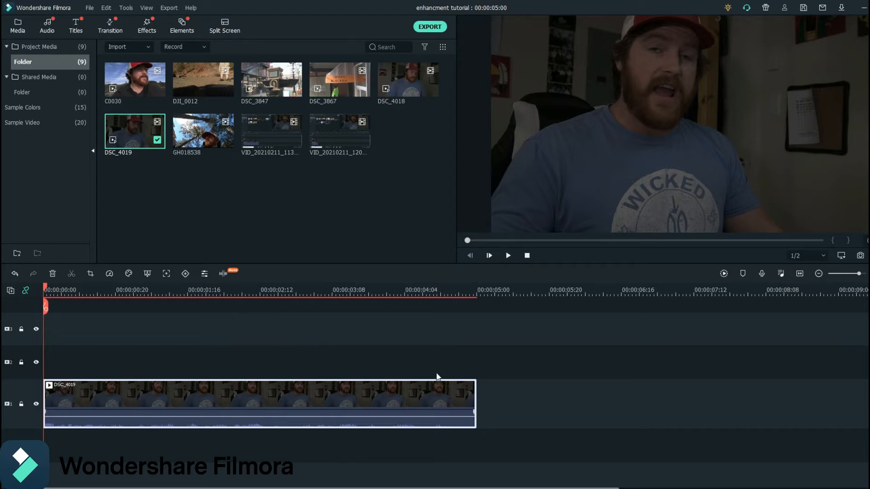
mouse_move(366, 395)
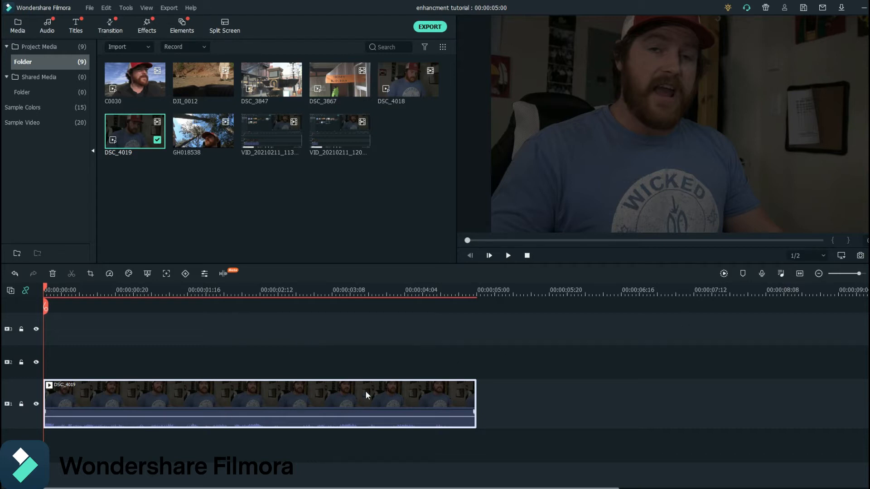
mouse_move(206, 396)
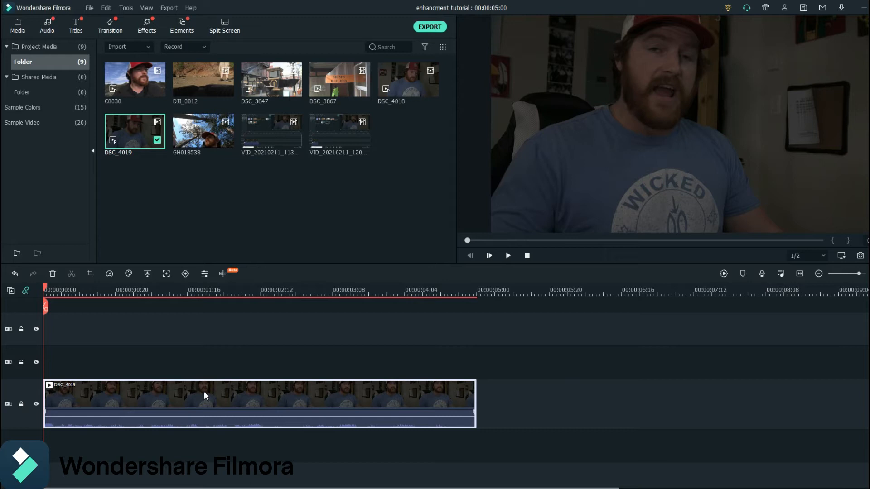
mouse_move(239, 400)
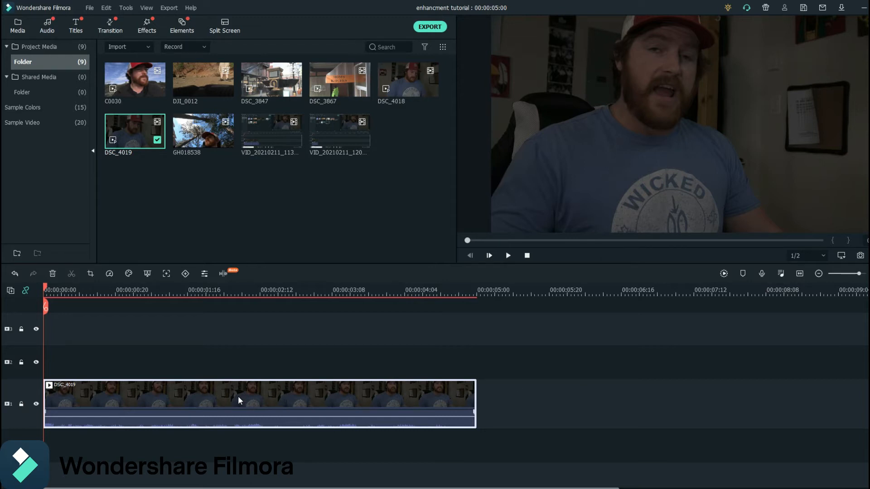
Detach the DSC_4019 clip's audio onto its own track and play it back.
right_click(238, 399)
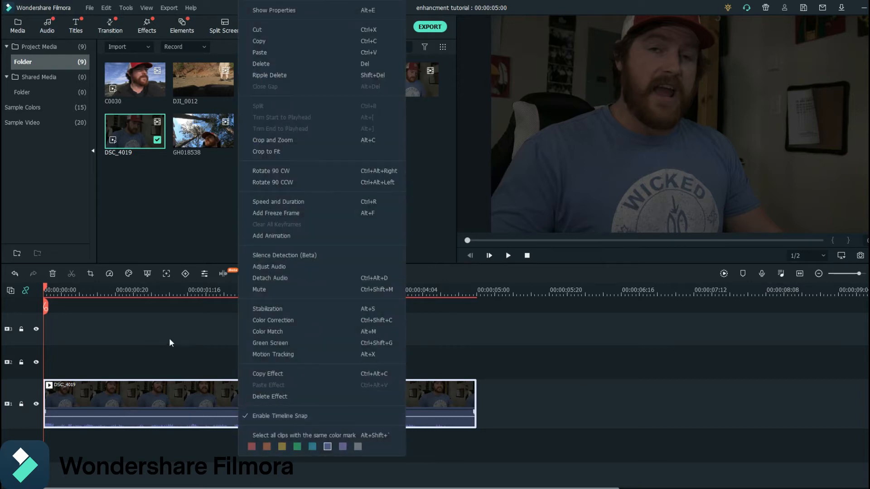
mouse_move(283, 278)
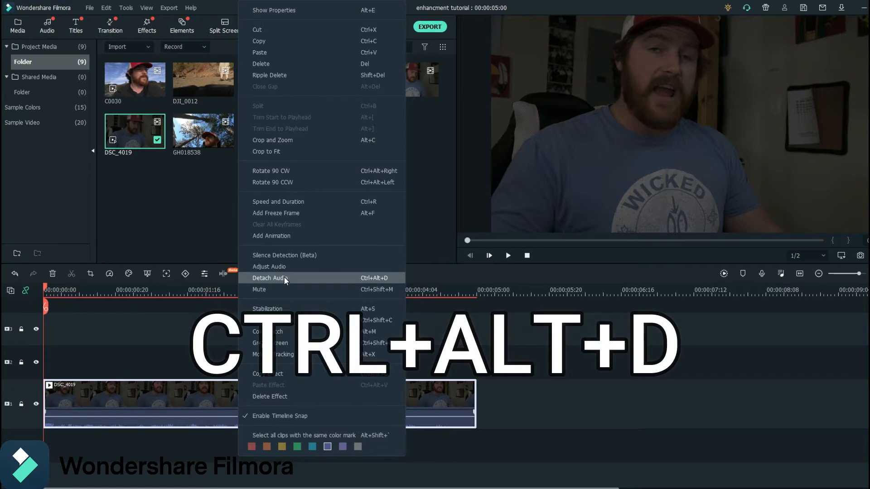
click(270, 278)
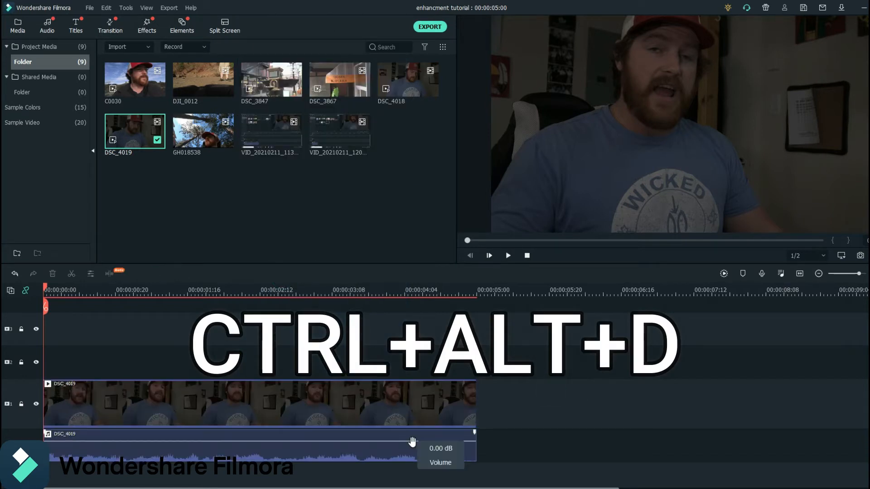
key(ctrl+alt+d)
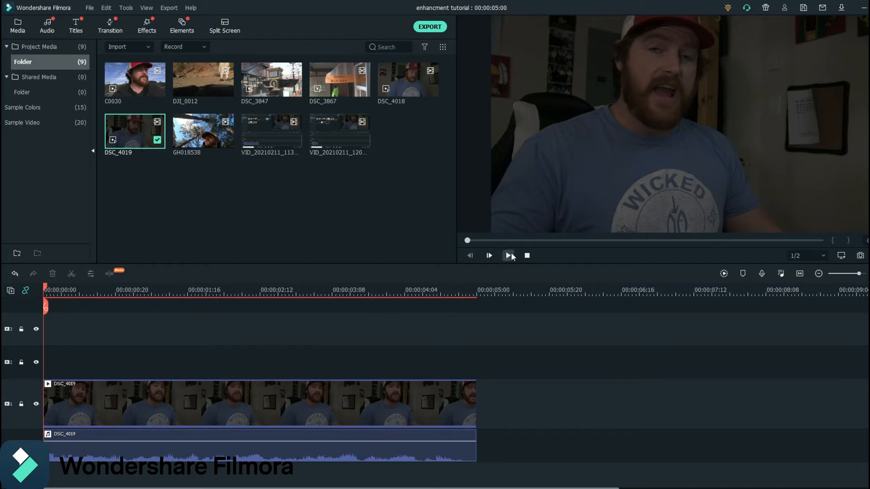
click(508, 255)
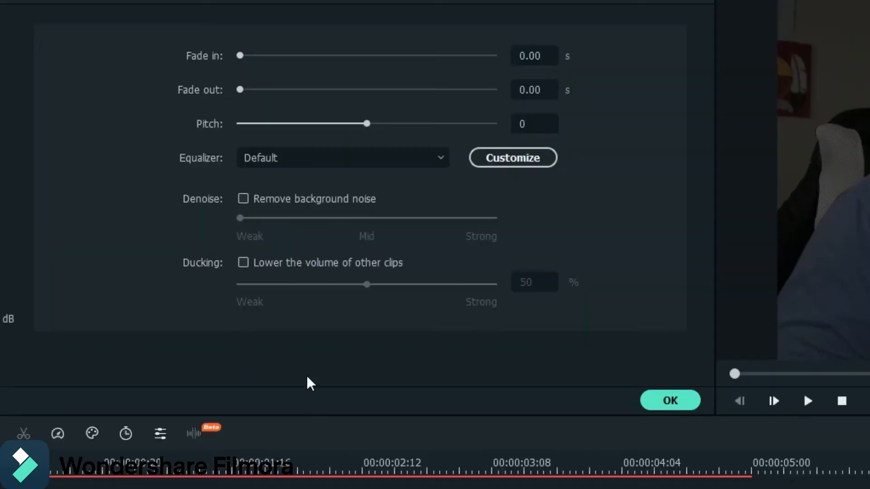
mouse_move(606, 198)
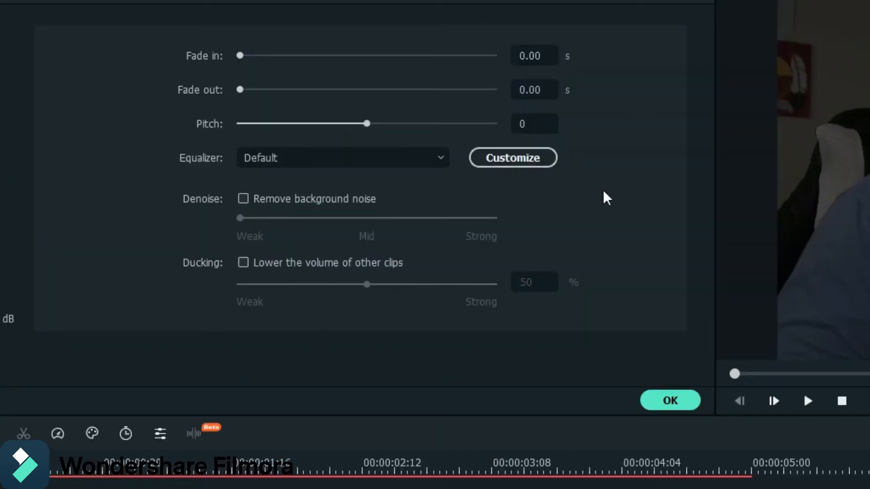
mouse_move(410, 87)
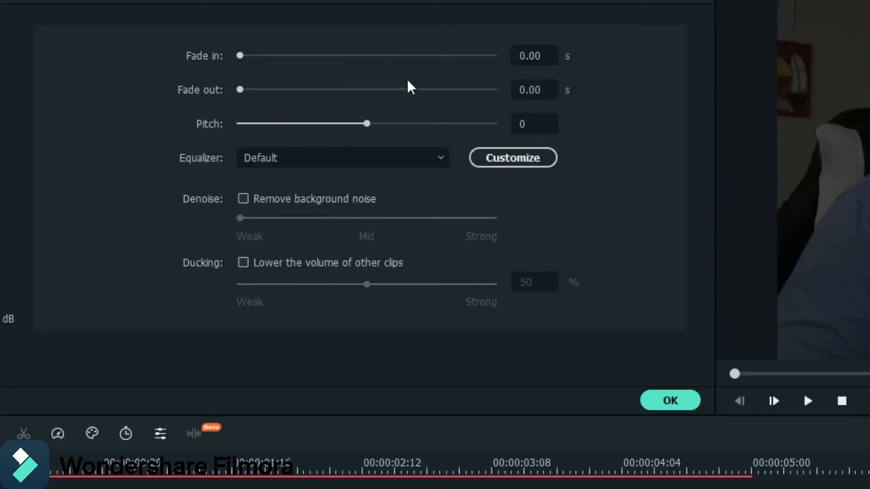
mouse_move(431, 184)
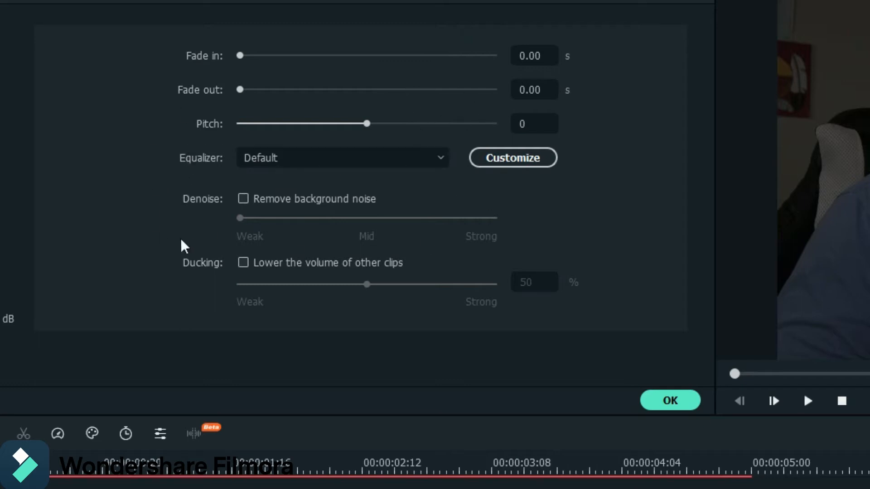
mouse_move(244, 207)
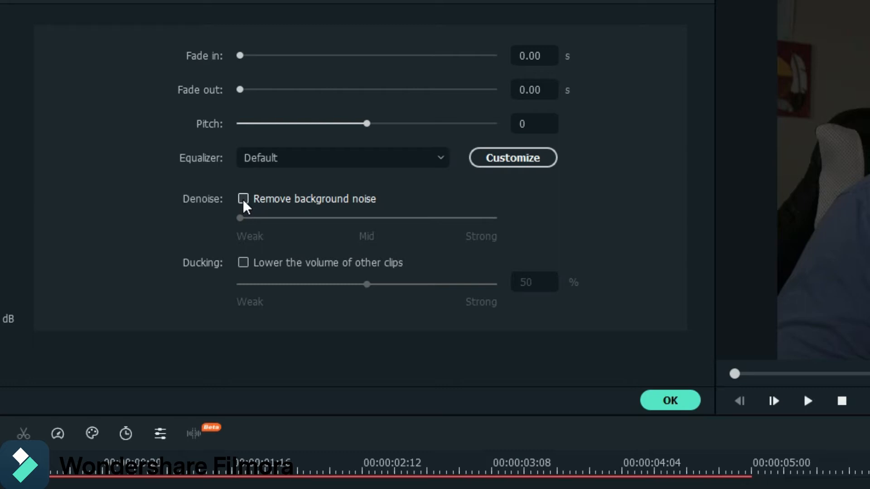
mouse_move(394, 258)
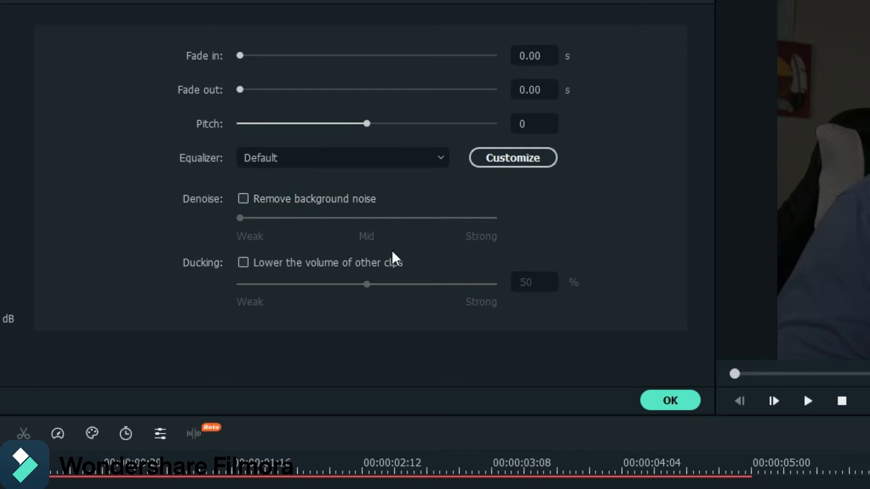
Enable Remove background noise at the Strong setting and preview the denoised audio twice.
click(243, 198)
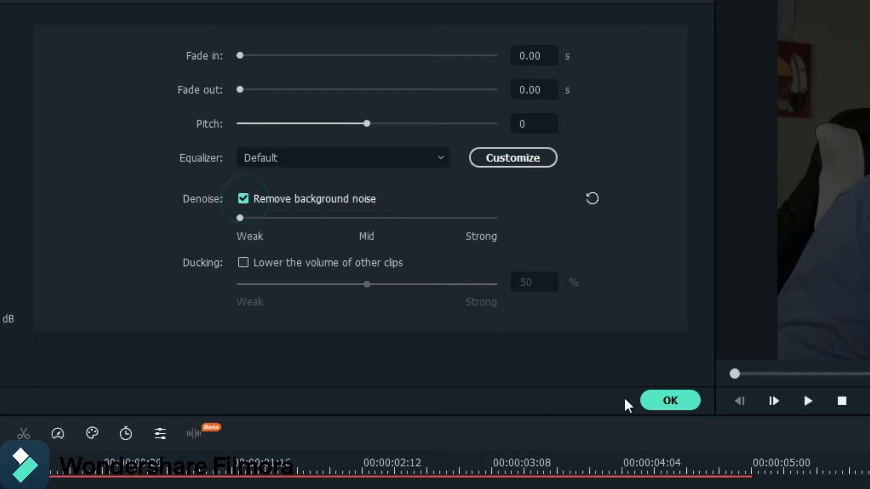
click(807, 401)
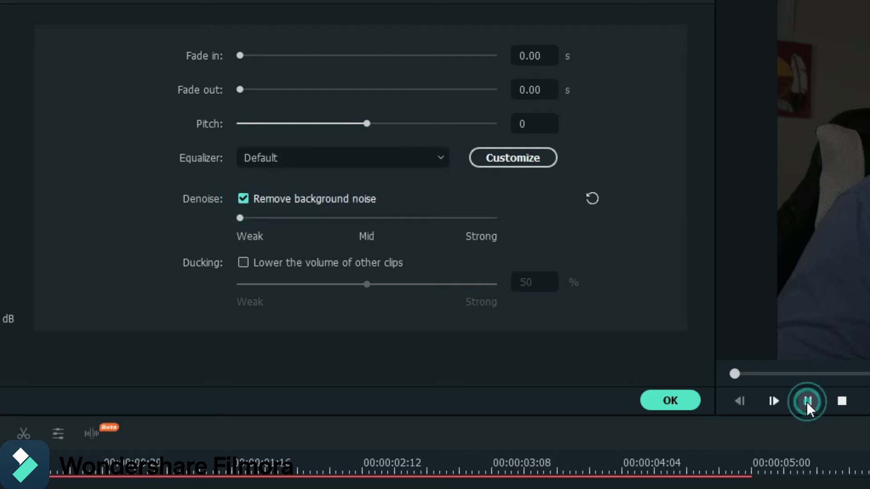
click(807, 401)
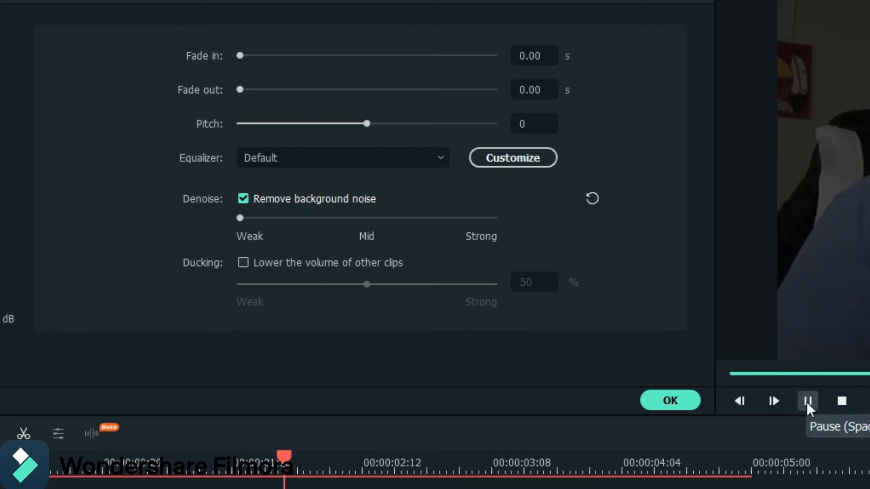
click(807, 401)
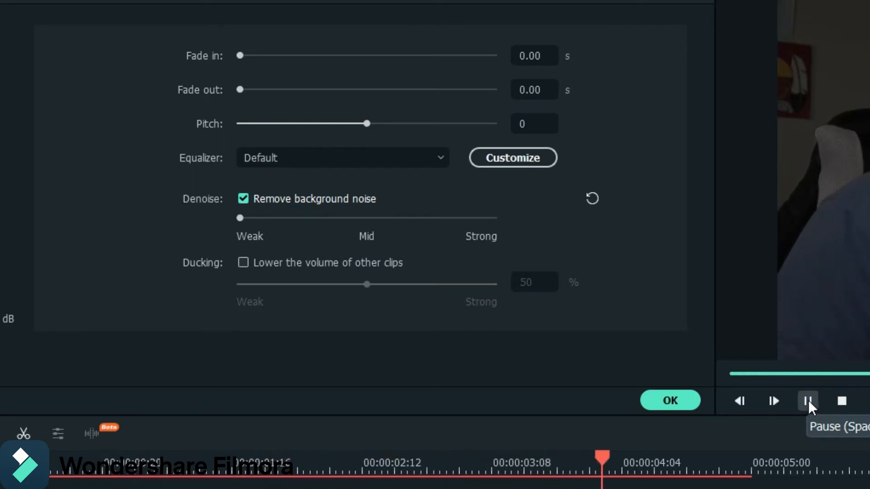
click(807, 401)
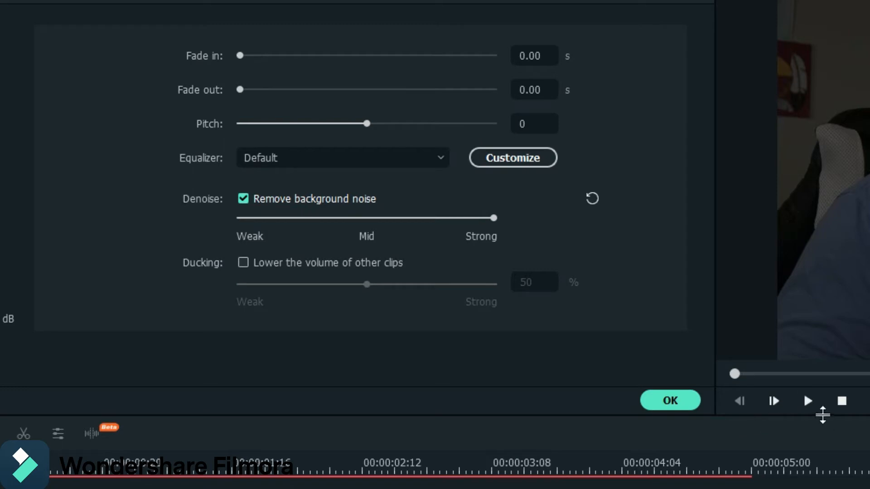
click(807, 400)
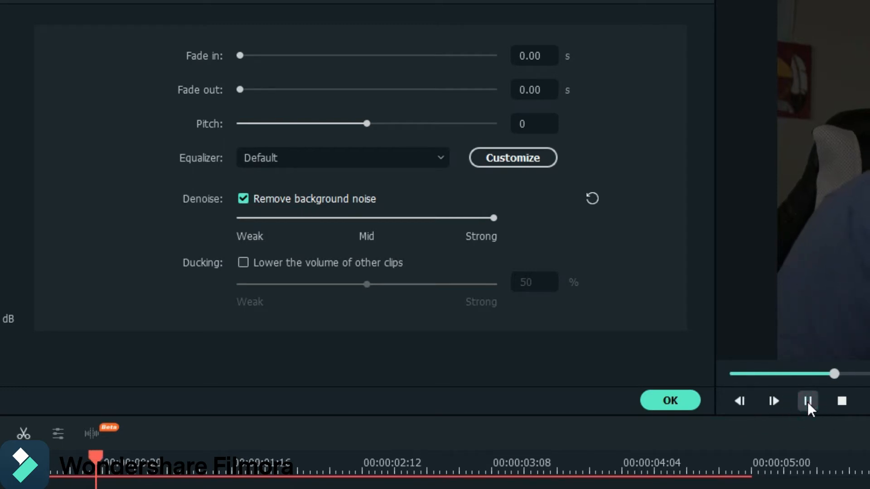
click(806, 401)
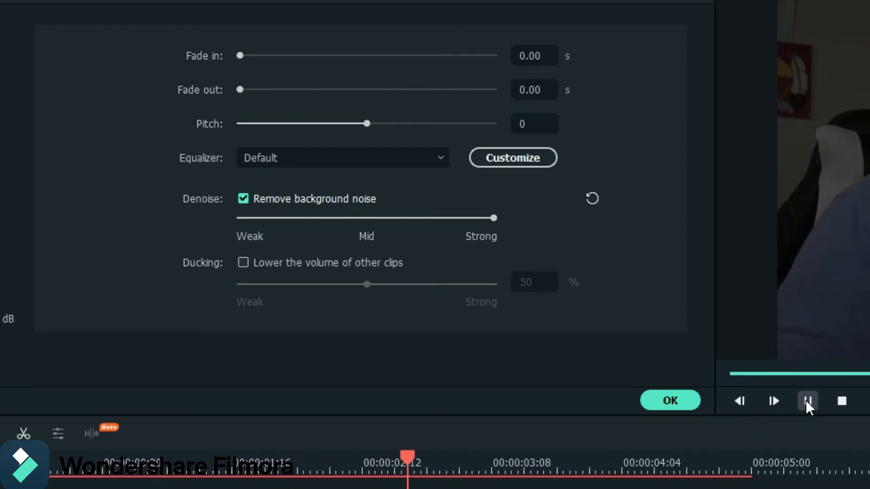
click(807, 401)
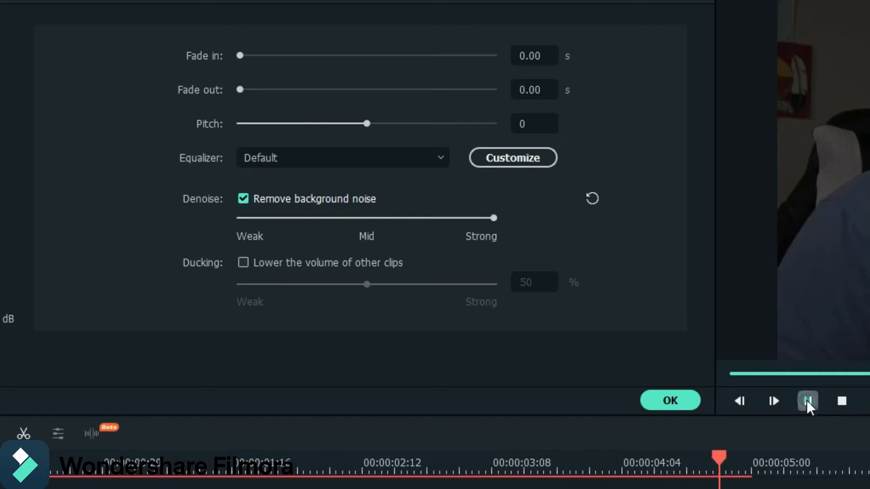
click(807, 402)
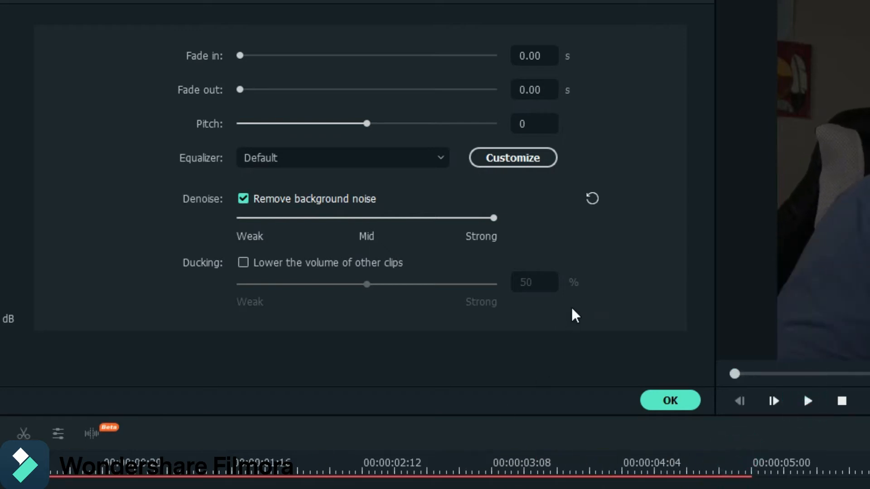
mouse_move(495, 226)
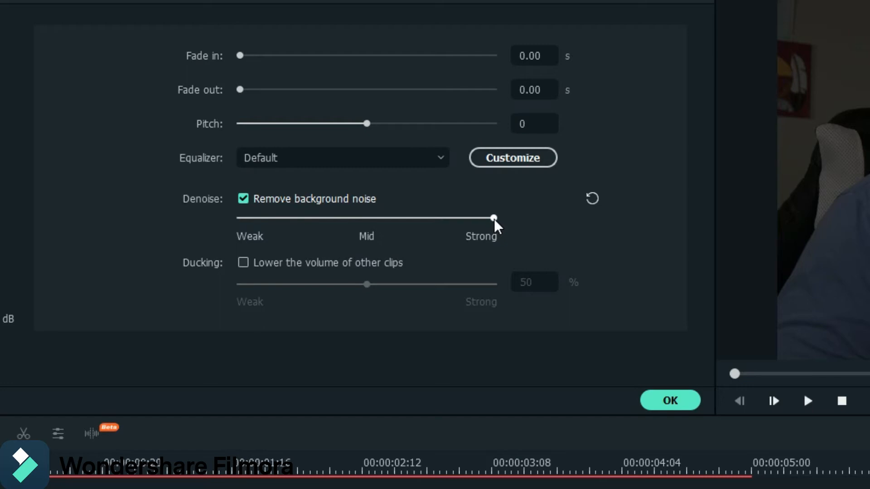
mouse_move(493, 230)
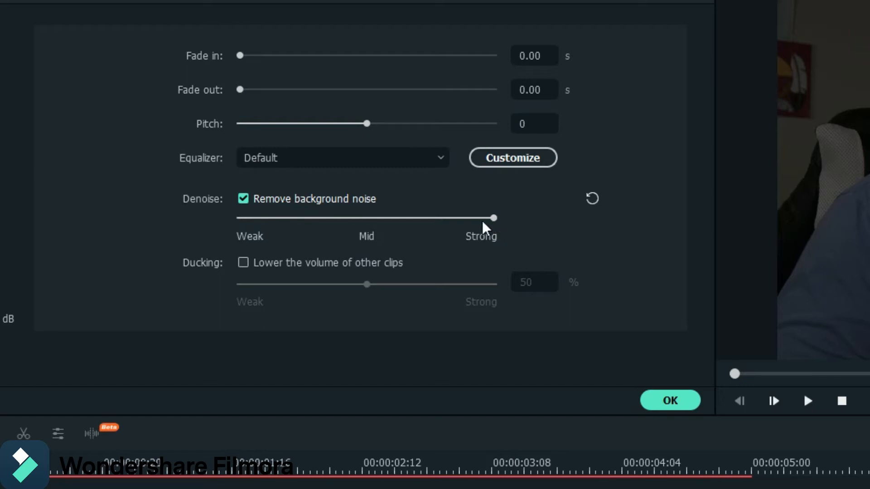
Bring up the Customize Equalizer window for the clip's audio.
click(243, 198)
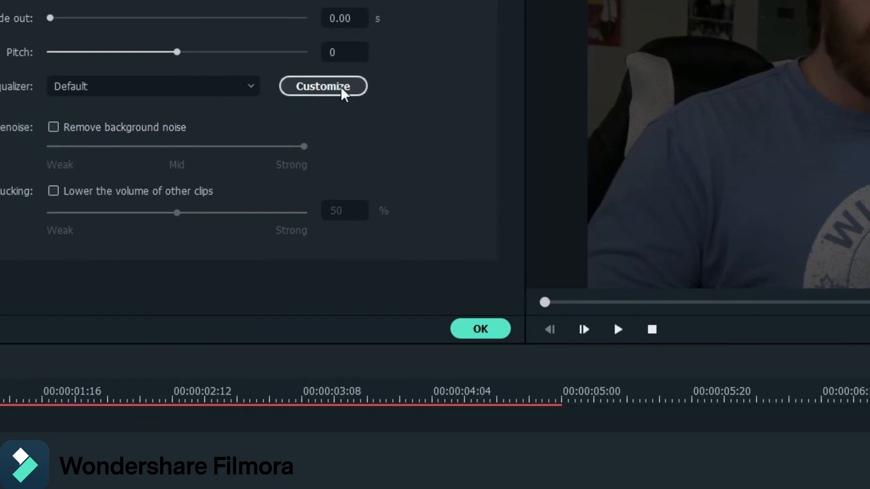
click(323, 86)
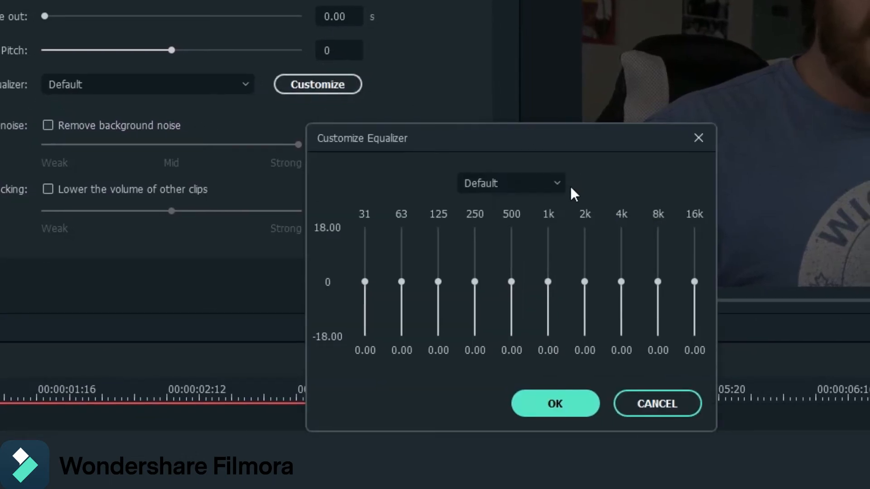
mouse_move(569, 238)
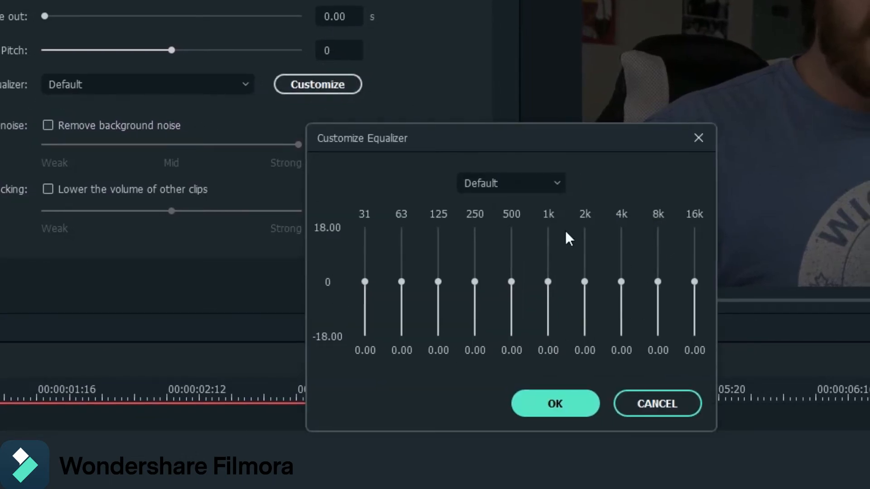
mouse_move(433, 255)
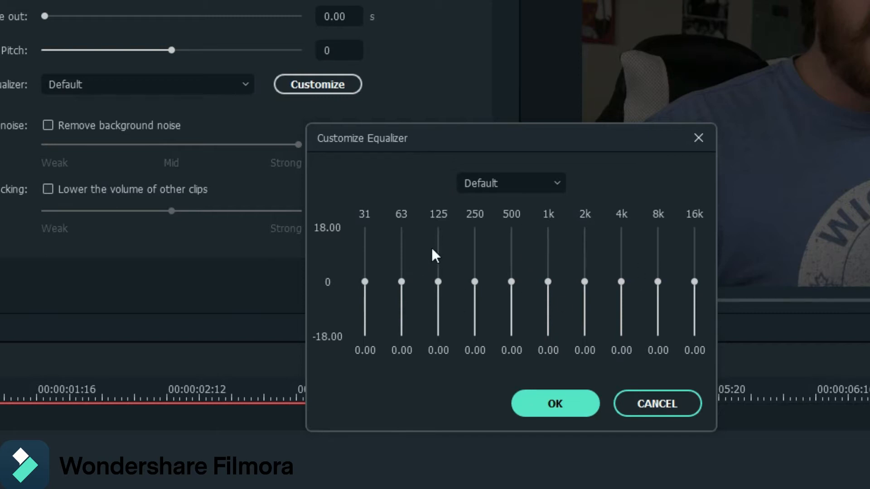
mouse_move(348, 197)
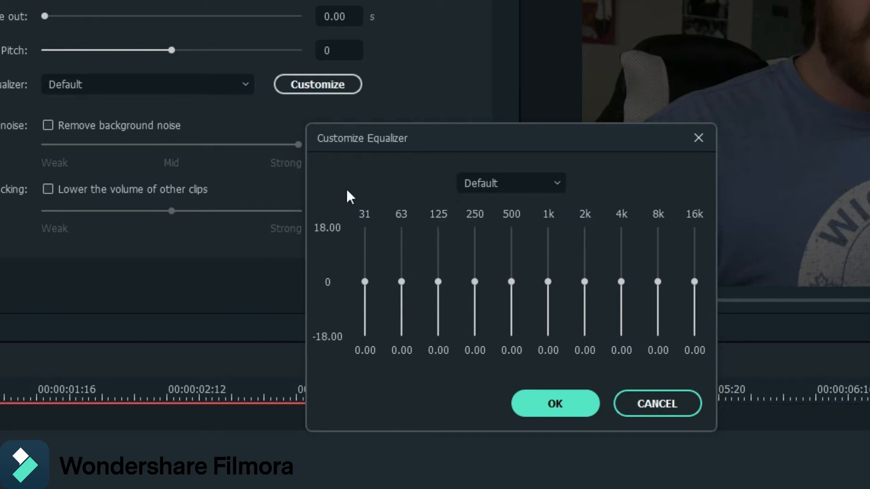
mouse_move(732, 205)
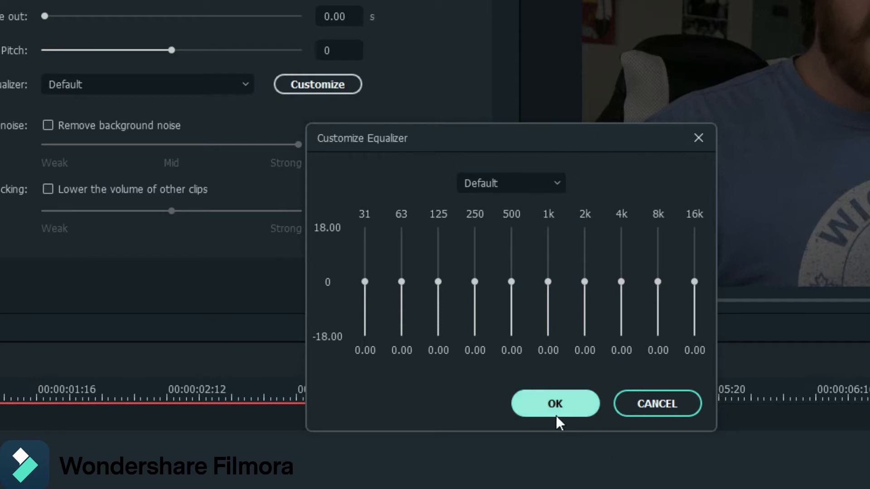
mouse_move(387, 273)
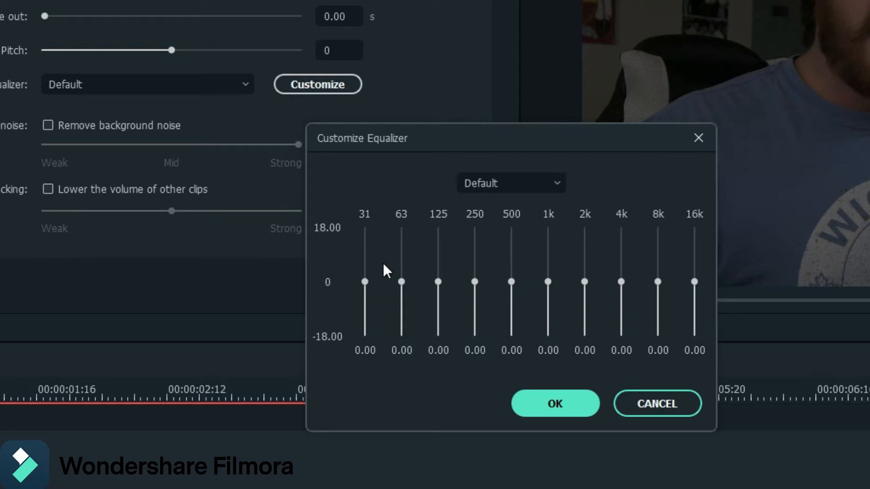
mouse_move(379, 282)
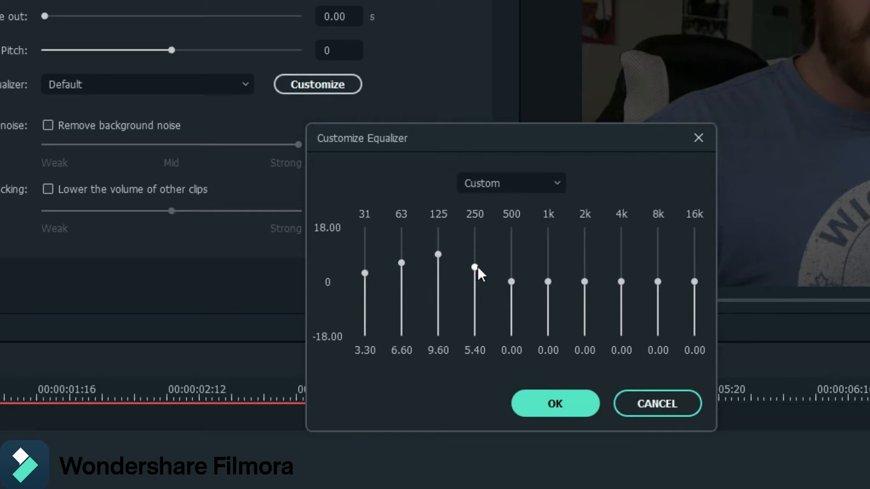
Confirm the custom equalizer curve and play the clip back twice to hear the bass.
click(554, 403)
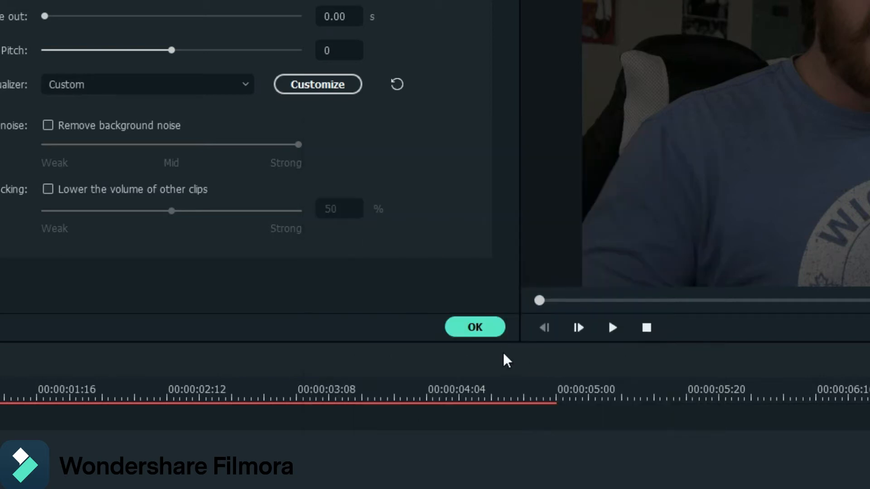
mouse_move(613, 327)
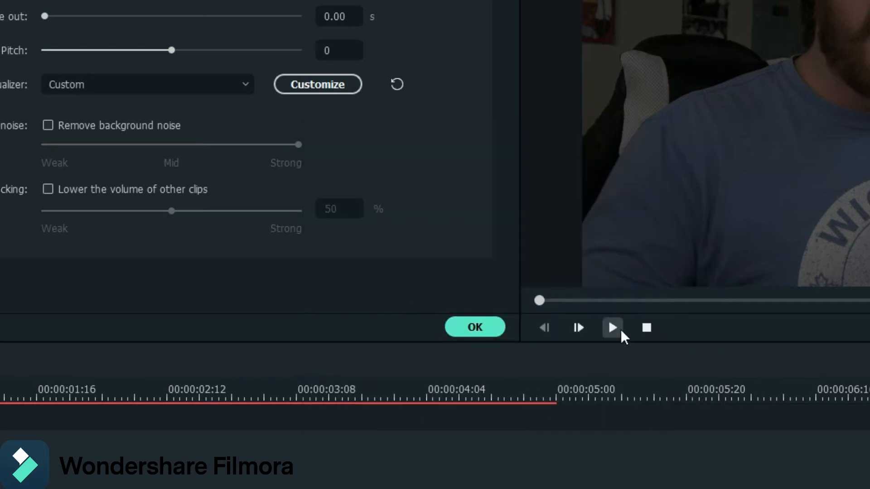
click(612, 327)
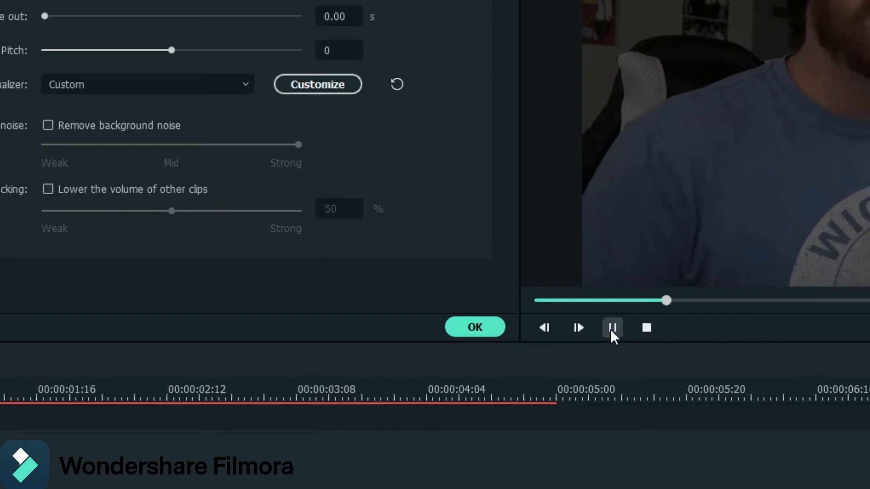
click(612, 327)
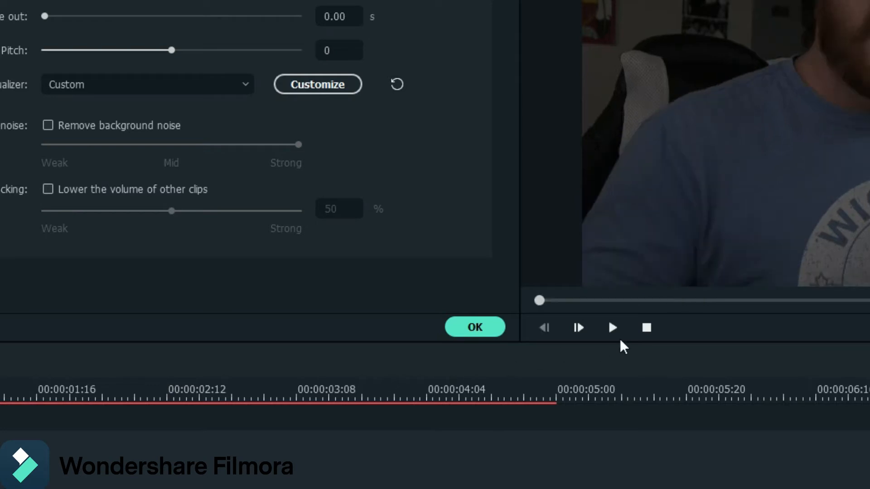
click(612, 327)
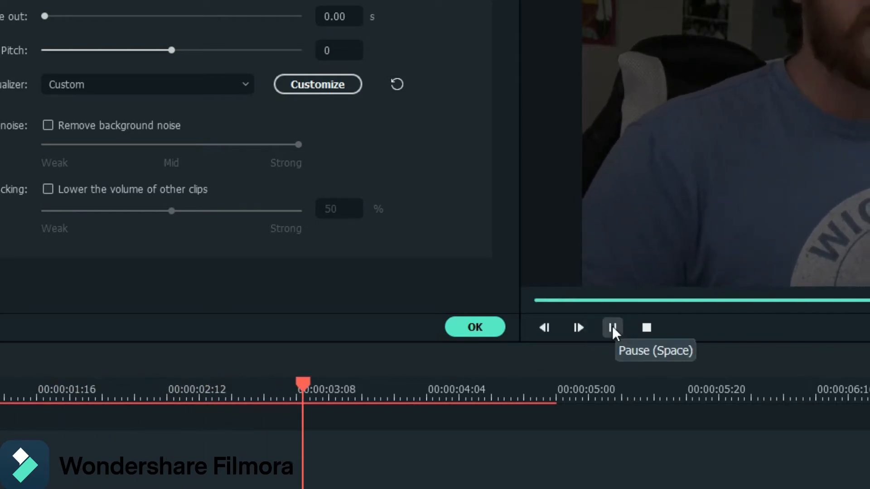
click(612, 327)
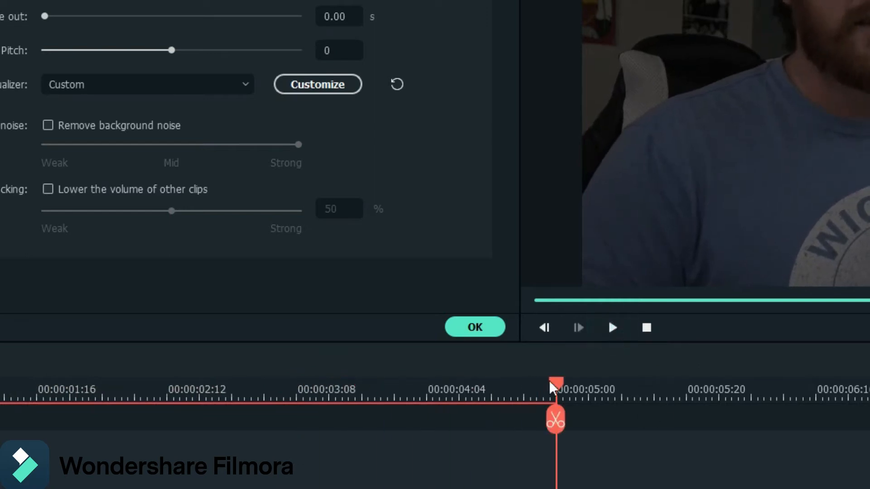
mouse_move(404, 338)
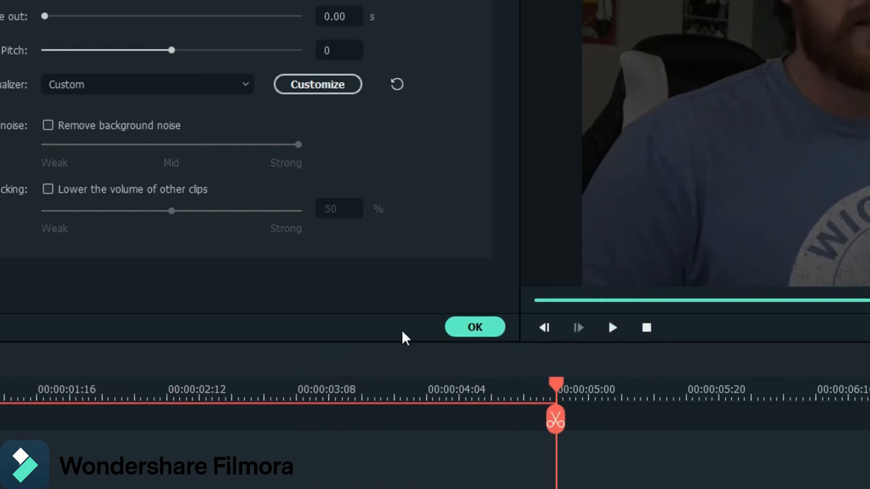
Reopen the custom equalizer, raise the 500 band to 1.20 and confirm.
click(317, 84)
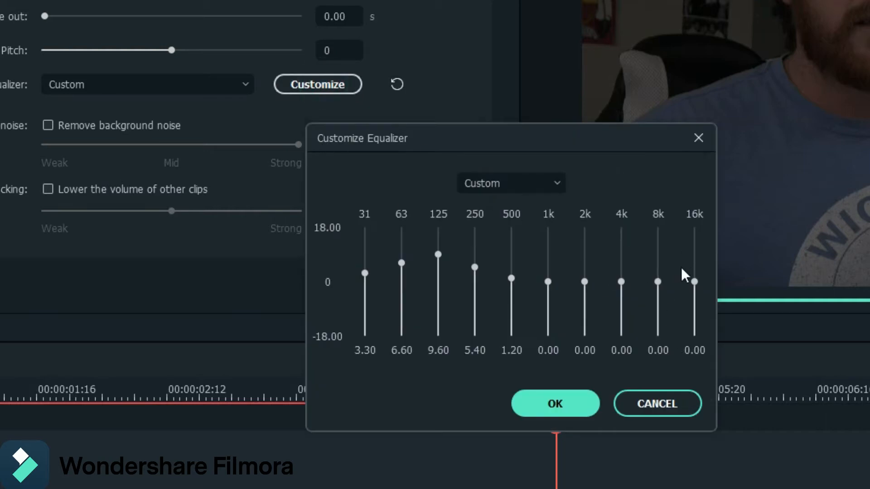
mouse_move(369, 292)
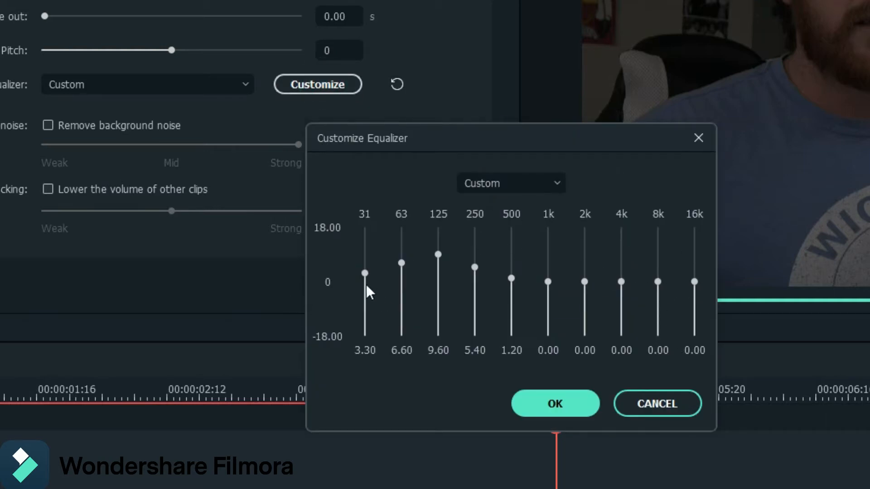
mouse_move(525, 287)
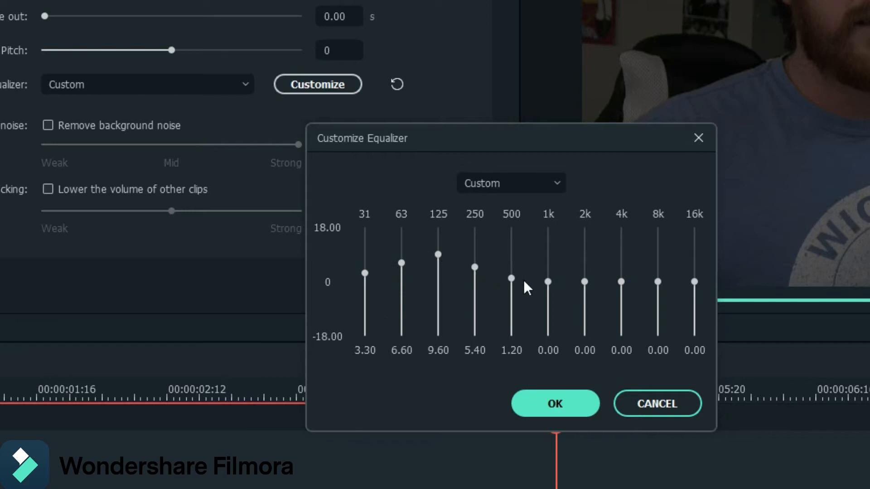
mouse_move(386, 298)
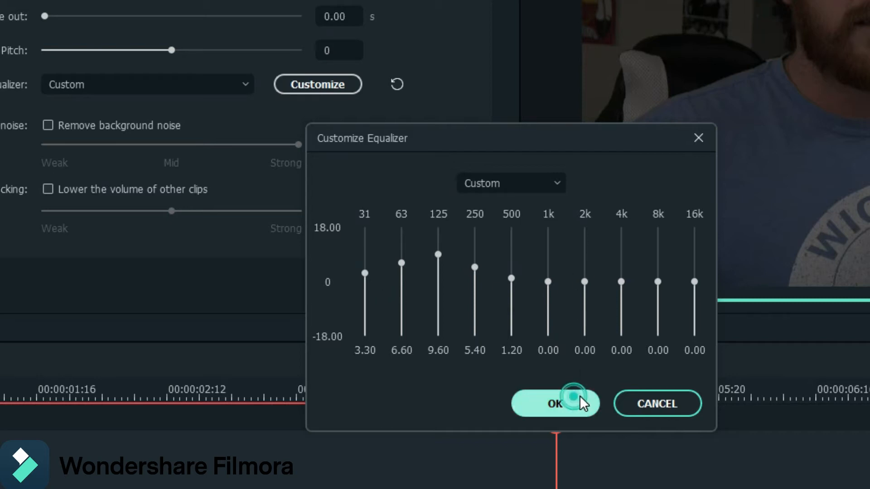
click(555, 403)
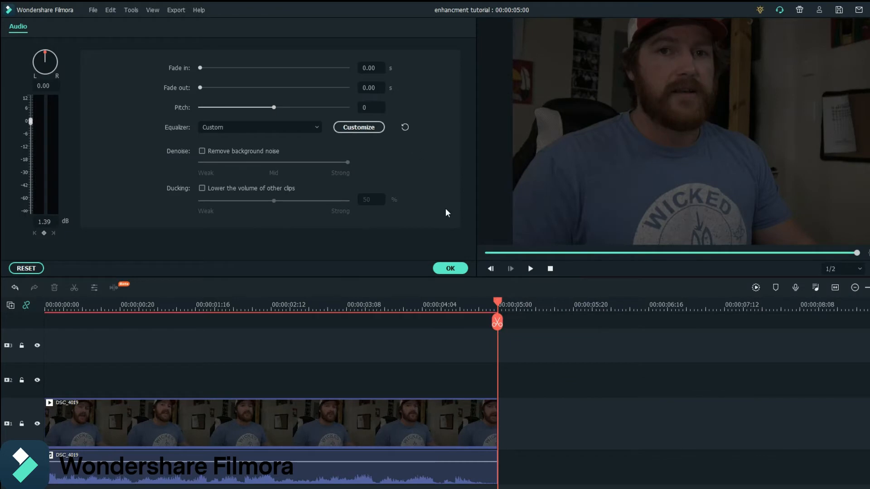
mouse_move(450, 268)
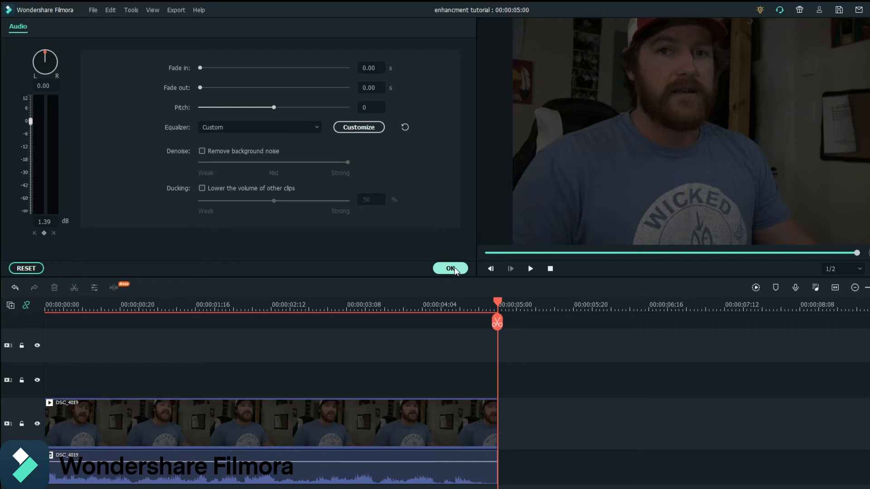
Confirm the audio settings and move the playhead to about 2 seconds on the timeline.
click(450, 268)
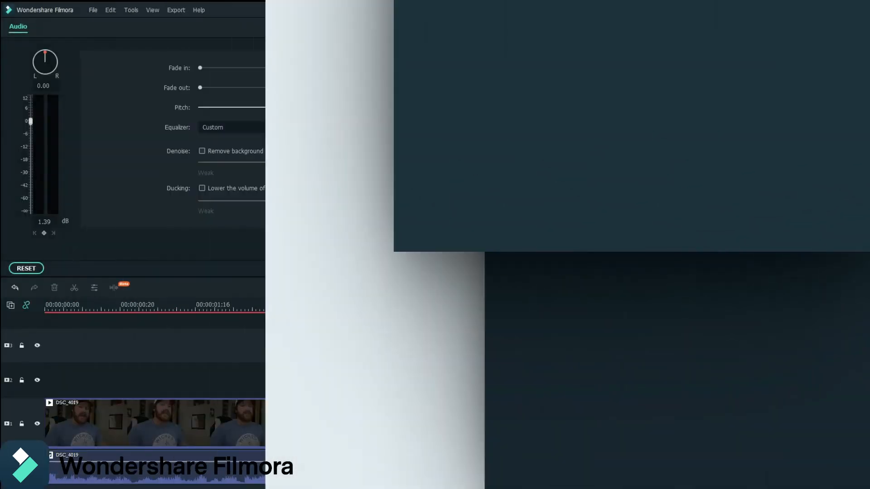
click(18, 29)
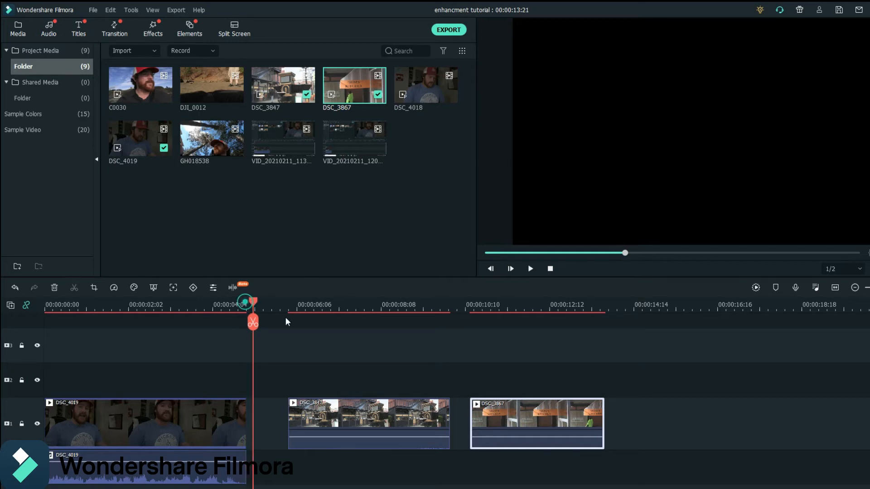
drag(254, 304, 143, 304)
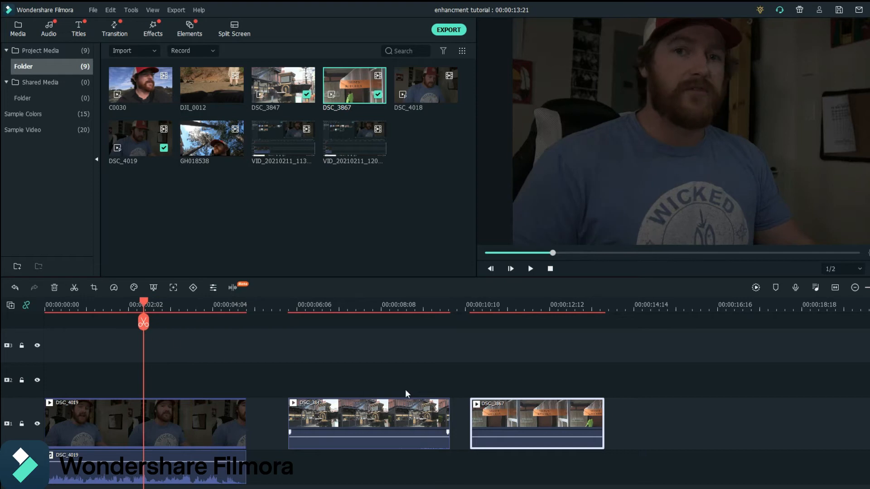
mouse_move(221, 429)
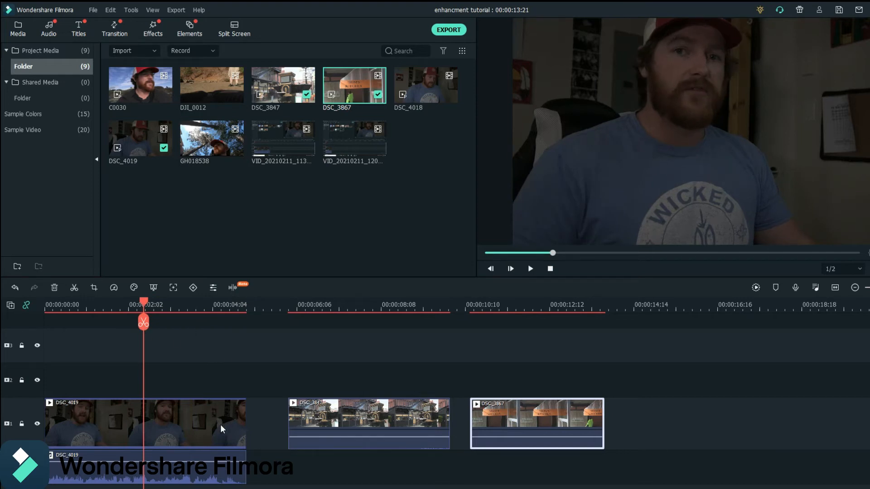
mouse_move(102, 353)
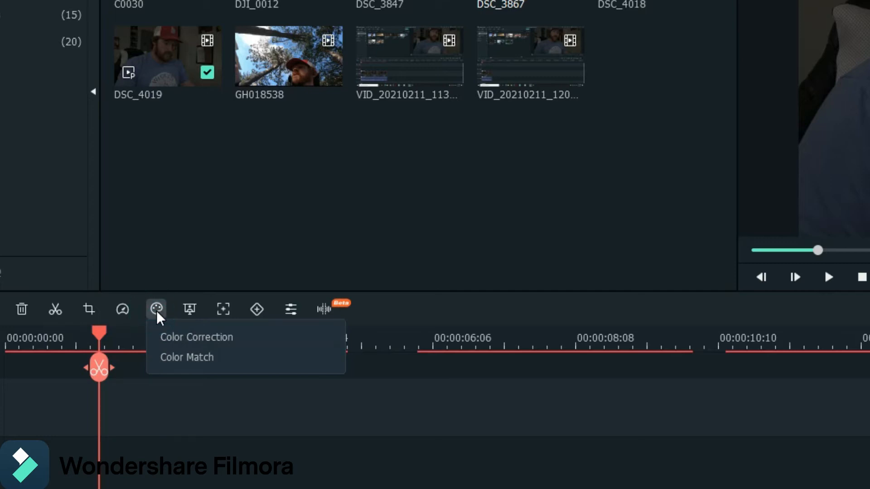
mouse_move(117, 341)
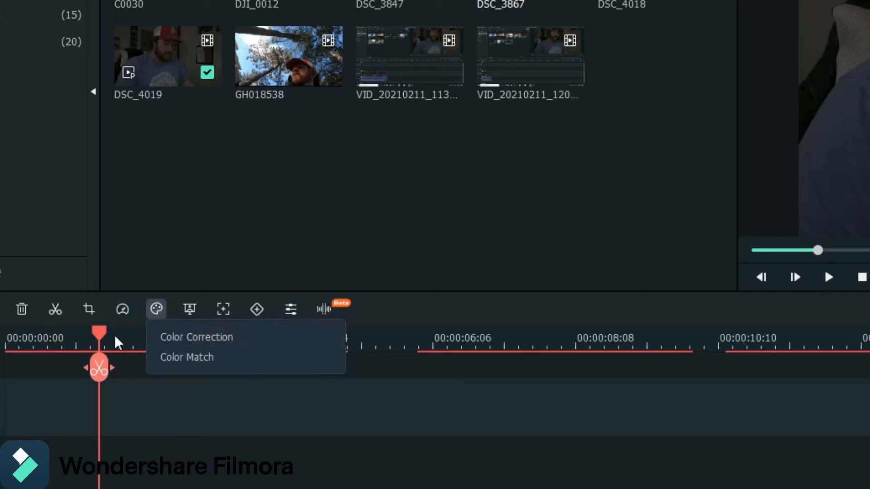
In Advanced Color Correction's Adjust tab, try AUTO colour enhancement and revert it to zero.
click(348, 443)
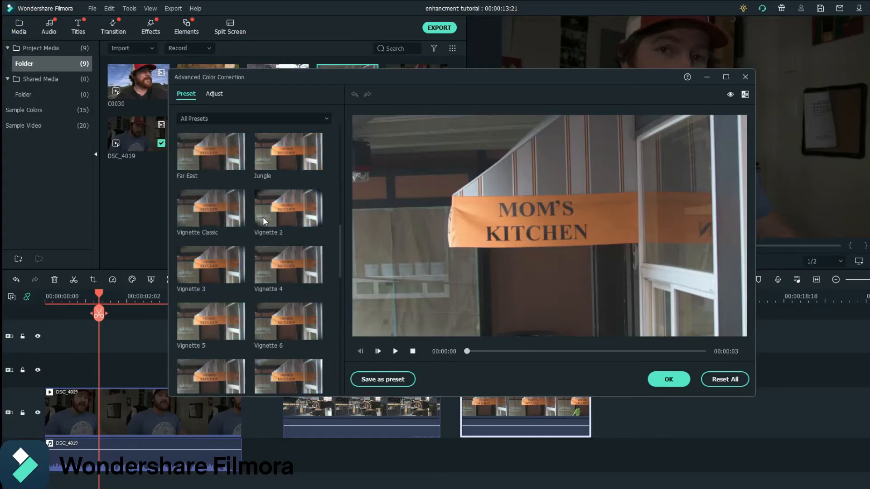
scroll(down, 3)
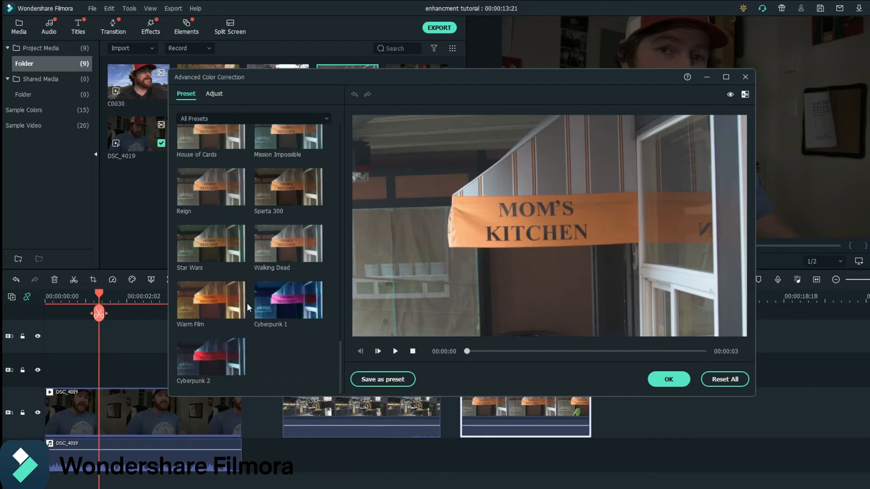
mouse_move(264, 306)
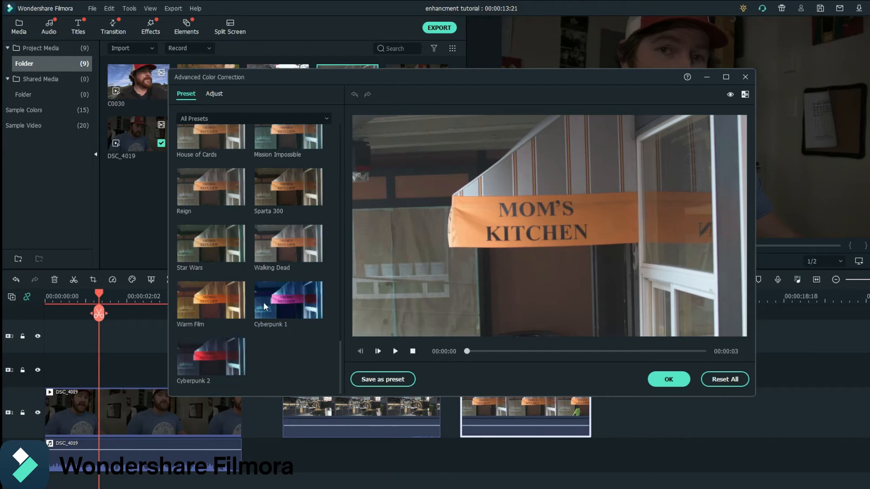
mouse_move(271, 308)
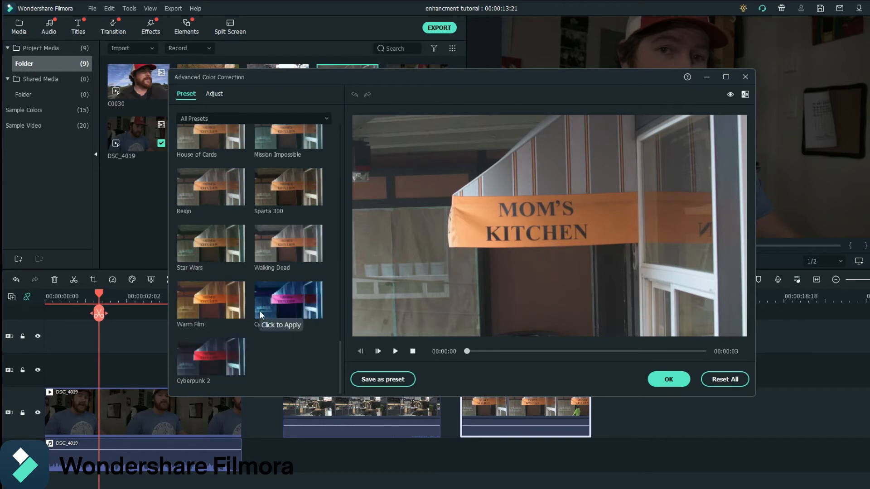
click(213, 93)
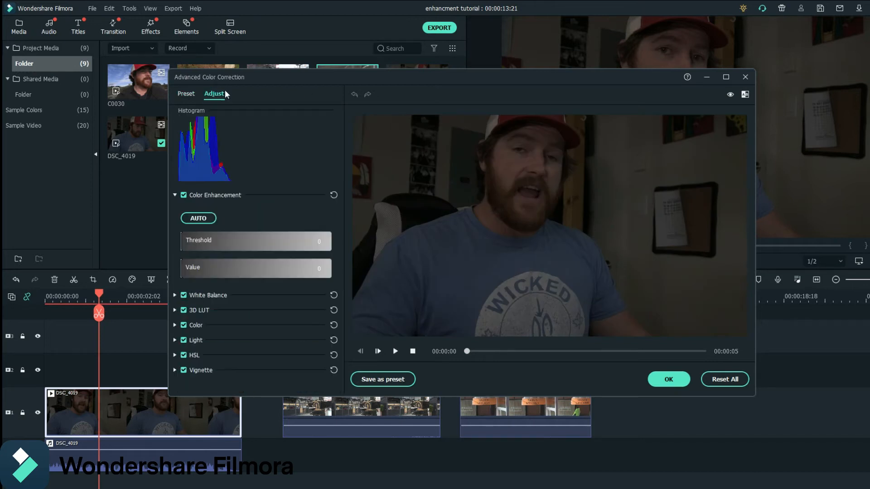
mouse_move(209, 218)
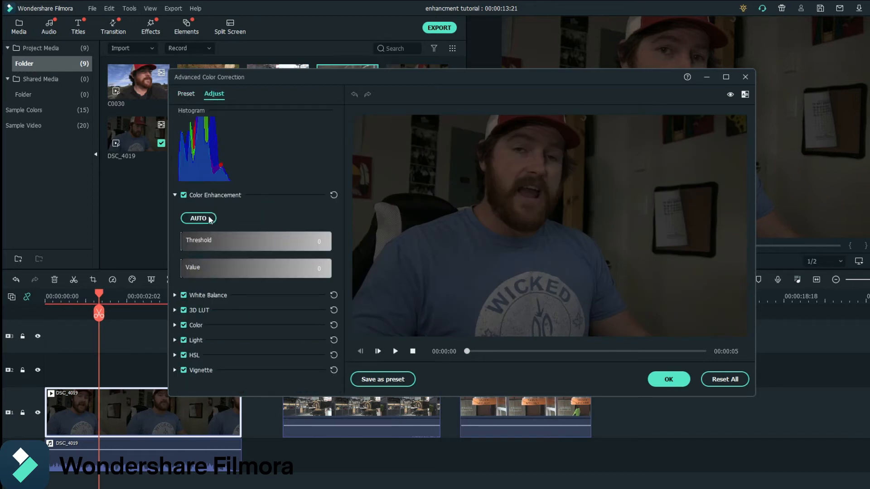
click(199, 219)
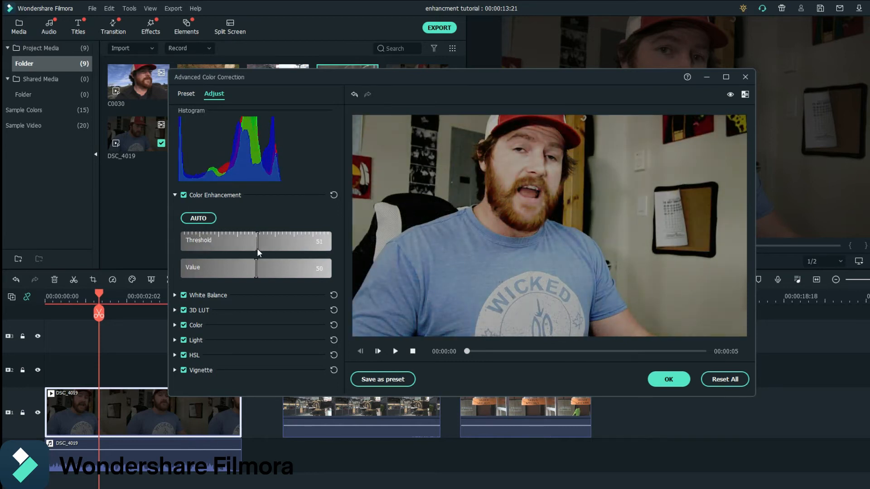
click(333, 195)
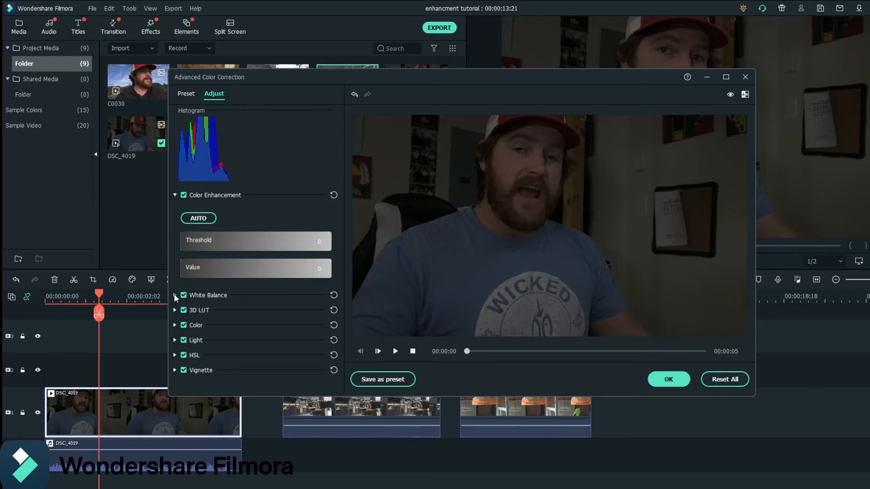
Adjust White Balance, Color and Light sliders, e.g. temperature 3.05 and exposure 56.
click(175, 295)
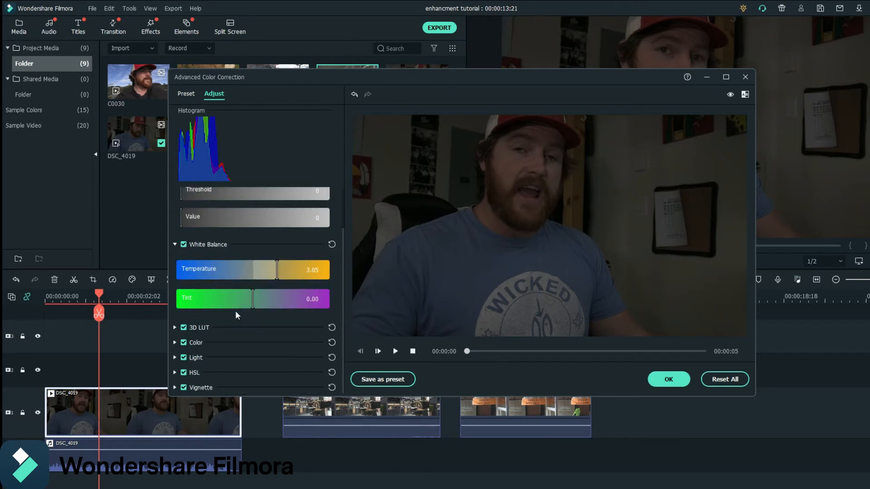
click(175, 343)
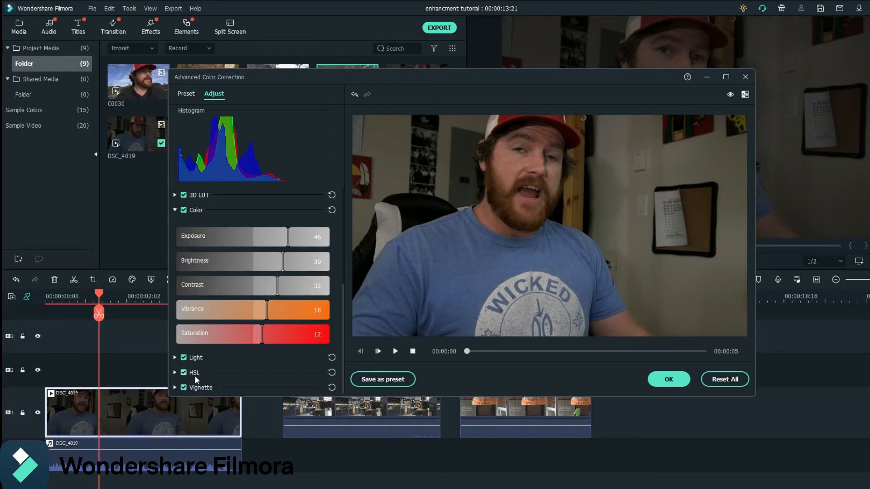
click(175, 356)
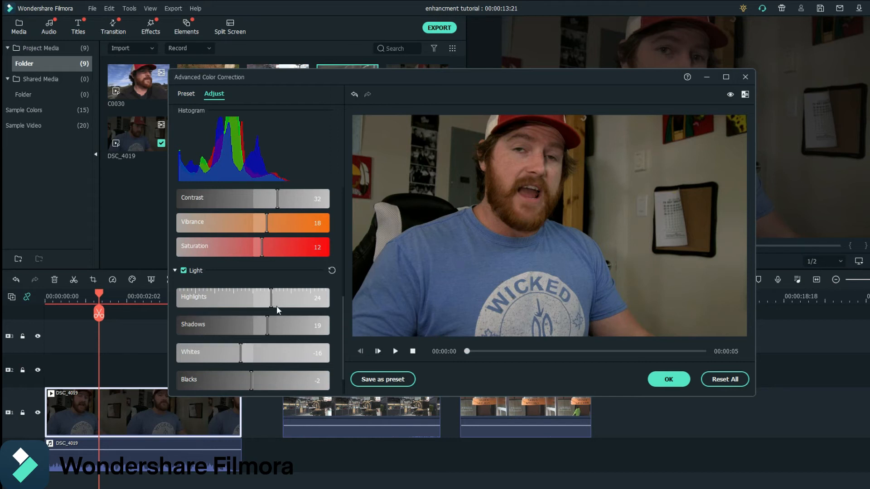
scroll(up, 3)
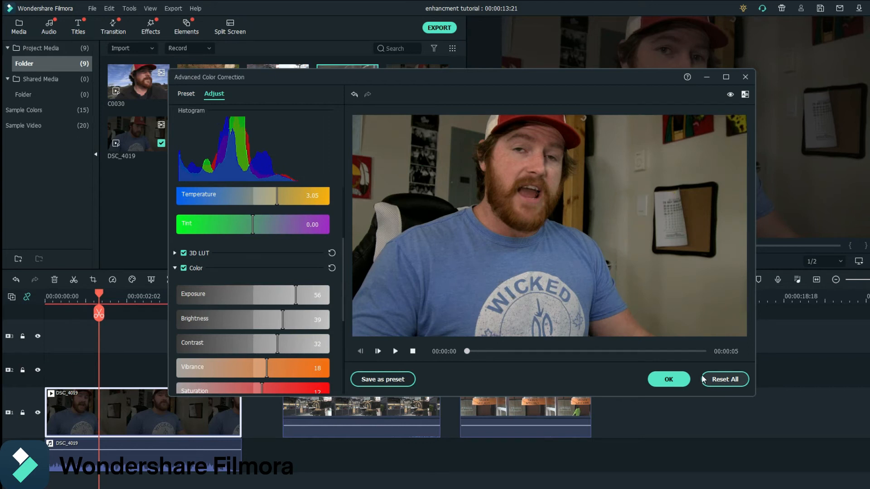
mouse_move(669, 380)
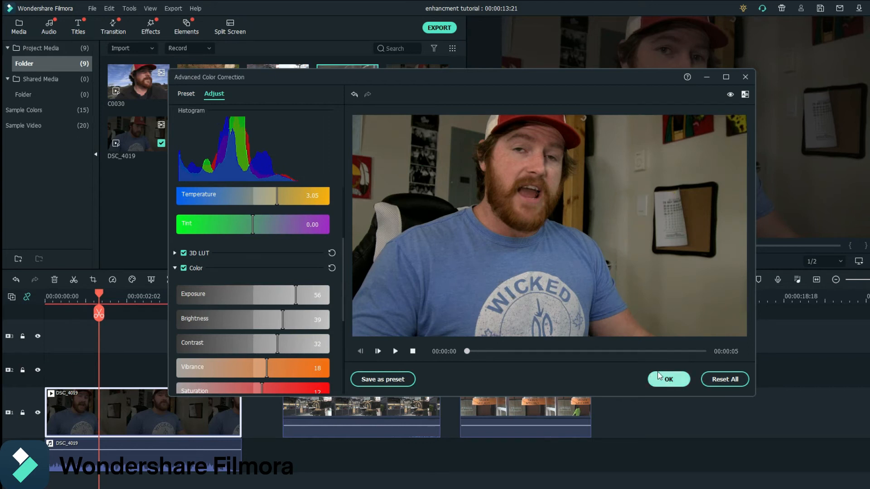
mouse_move(413, 366)
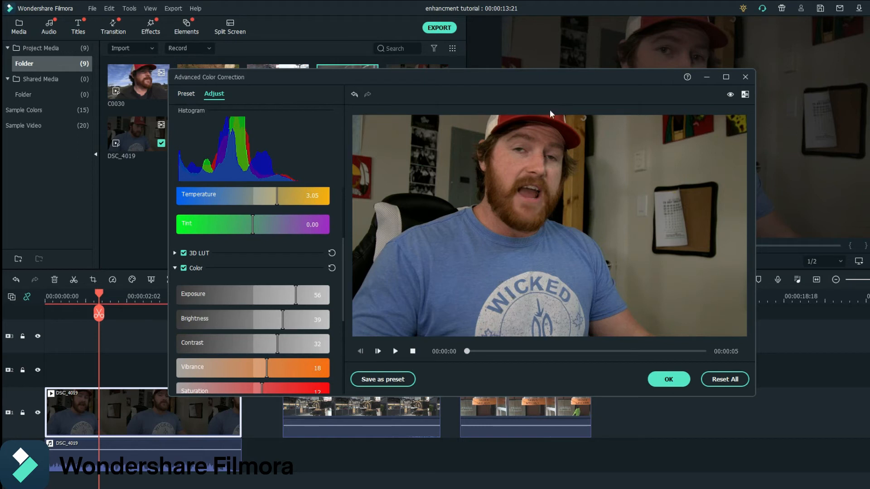
mouse_move(381, 263)
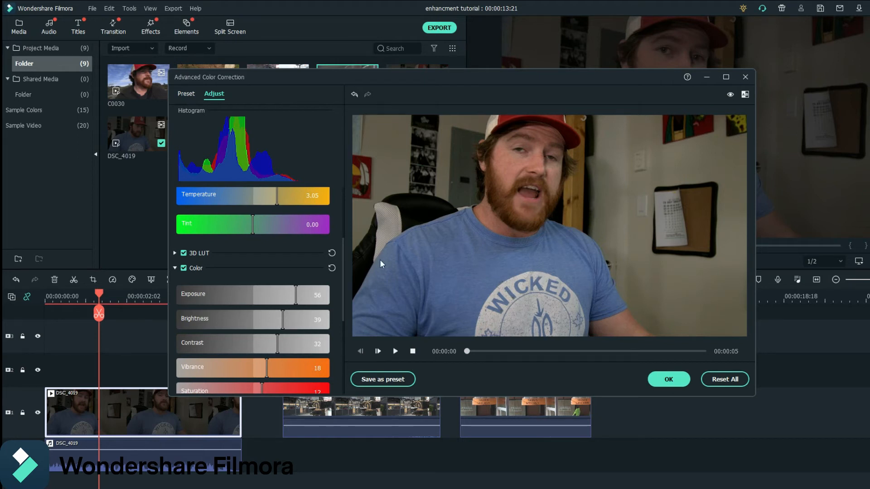
click(382, 379)
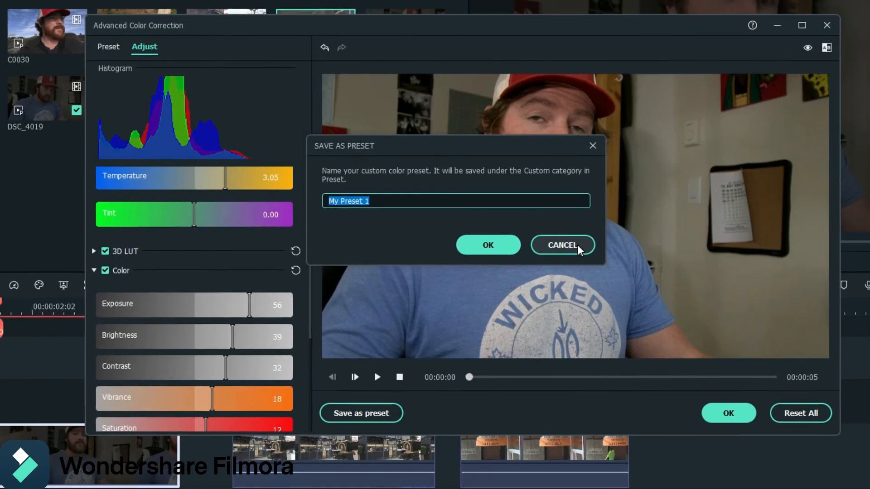
click(562, 245)
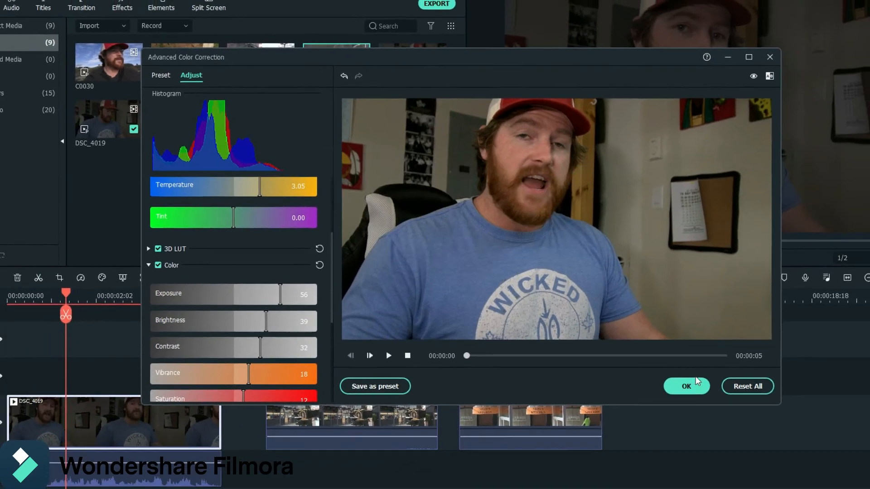
Apply the colour adjustments and select the first market clip DSC_3847 in the timeline.
click(686, 385)
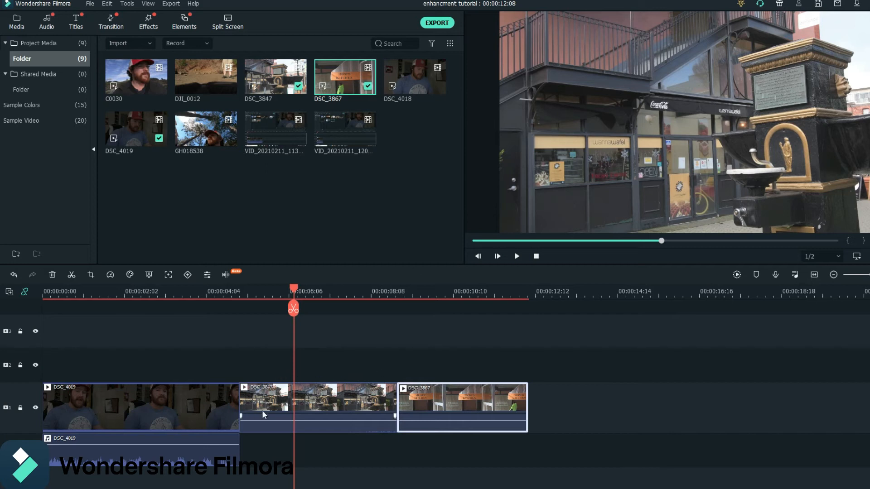
click(318, 407)
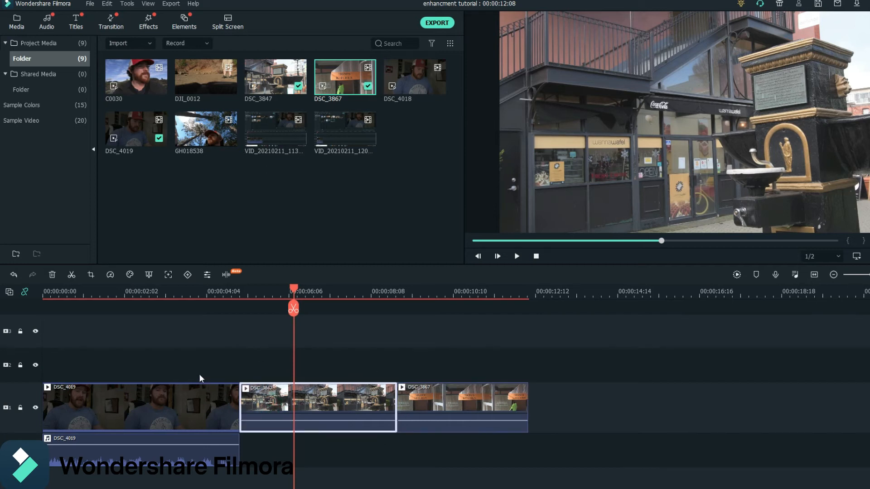
click(130, 275)
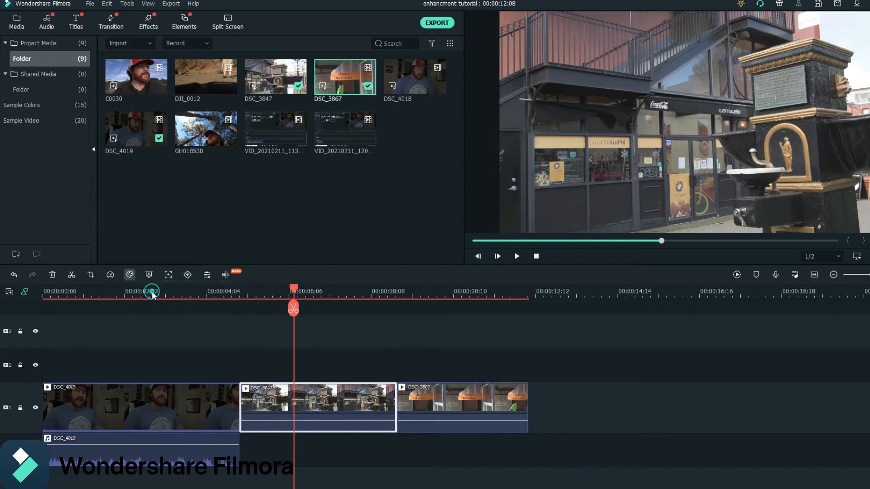
mouse_move(298, 335)
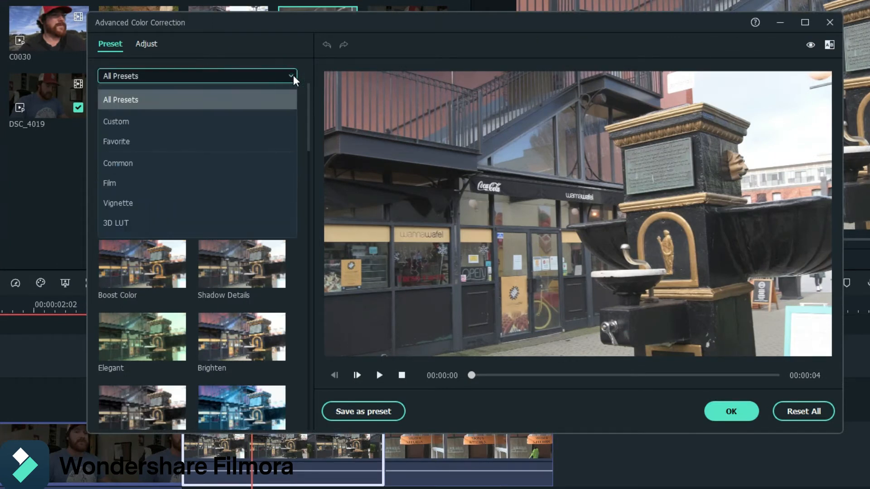
mouse_move(120, 121)
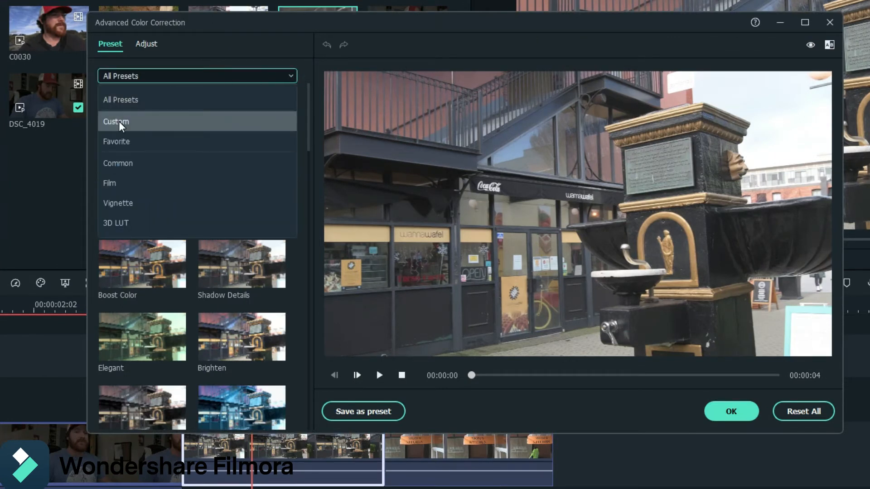
Apply the custom 'market nikon' preset to the clip and confirm the colour correction.
click(116, 121)
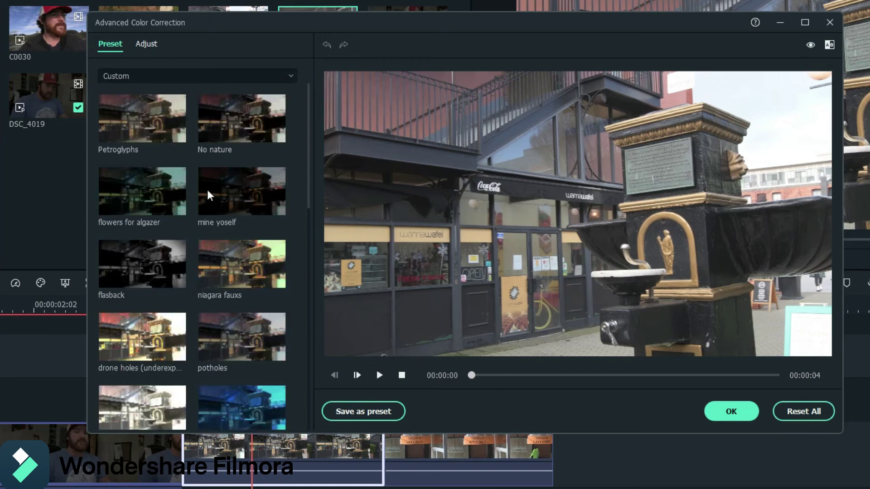
mouse_move(211, 211)
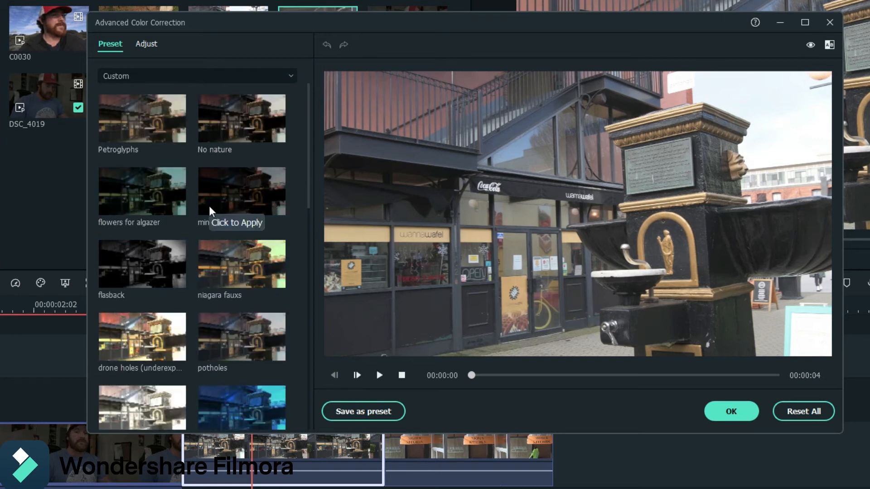
scroll(down, 3)
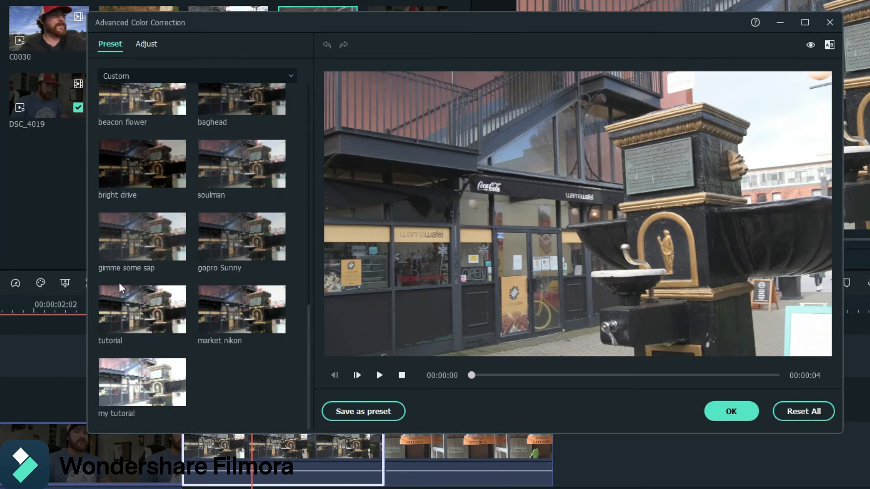
scroll(up, 3)
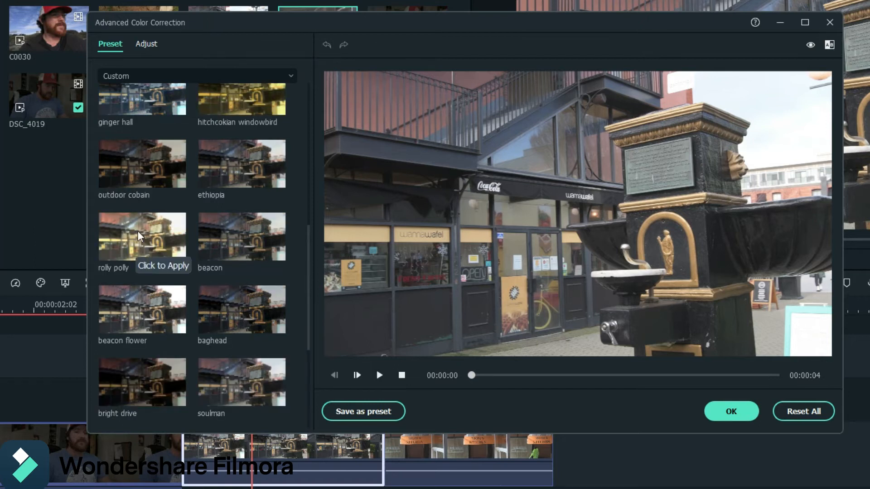
mouse_move(201, 229)
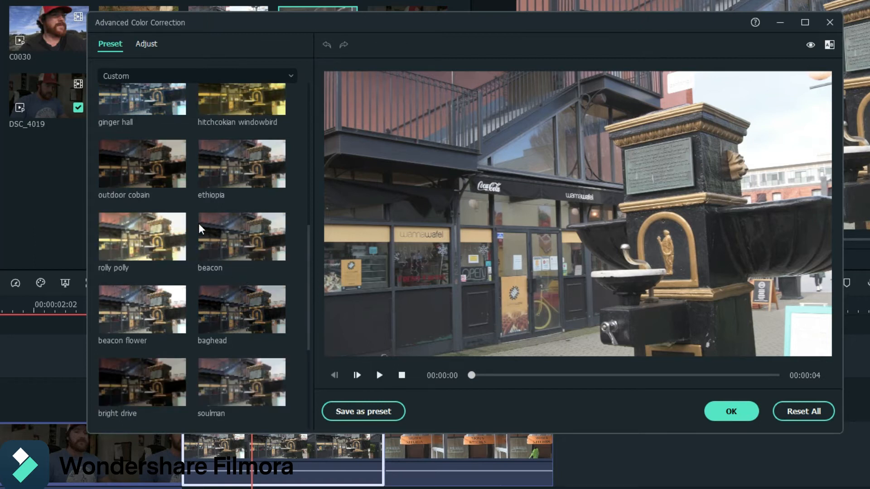
scroll(down, 3)
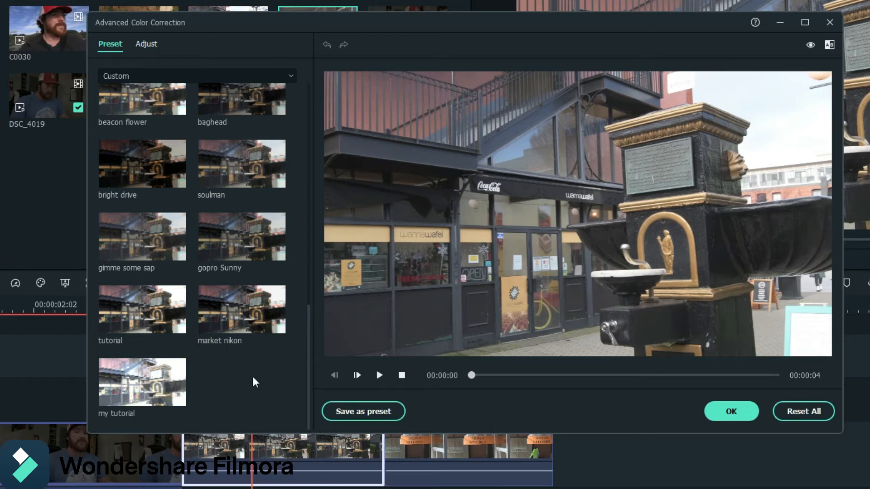
mouse_move(664, 180)
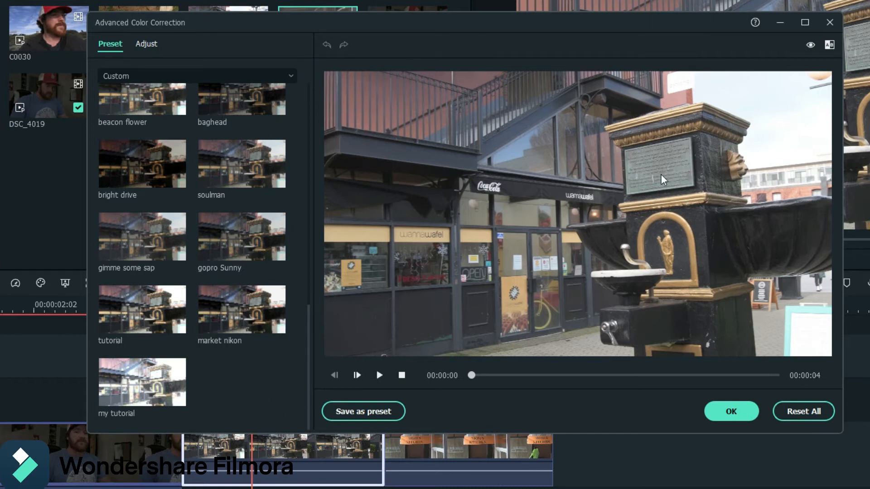
mouse_move(232, 323)
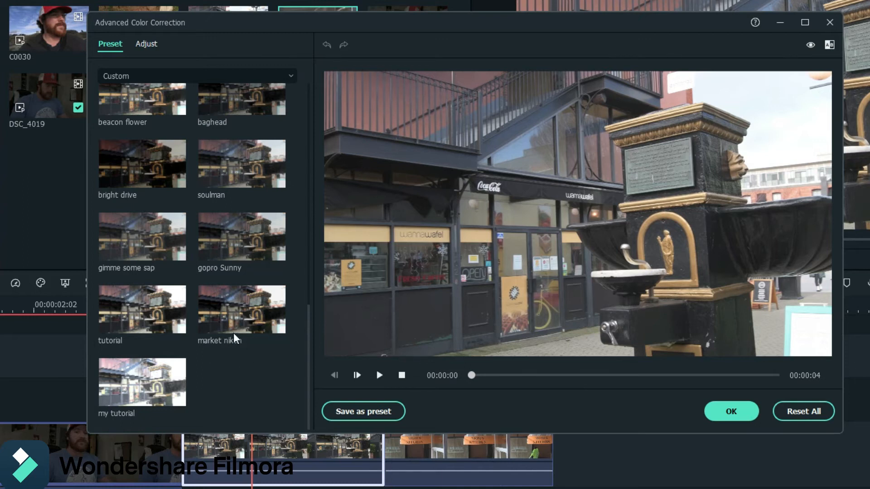
mouse_move(347, 316)
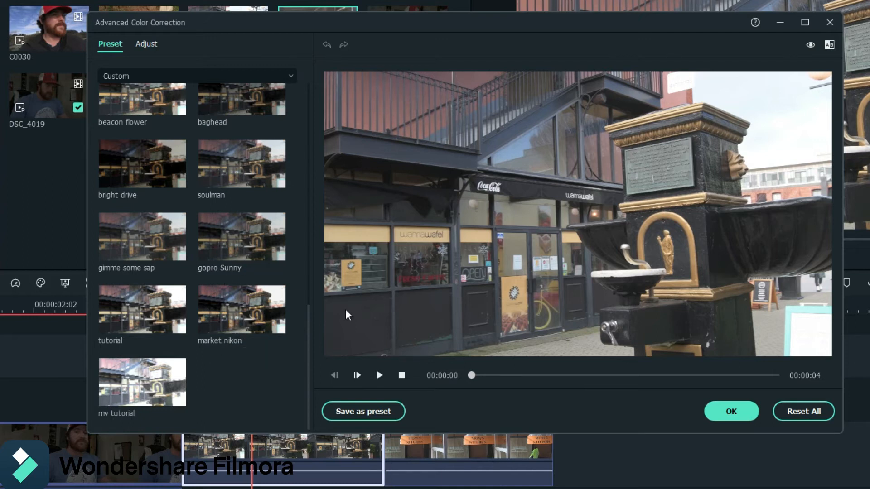
click(241, 309)
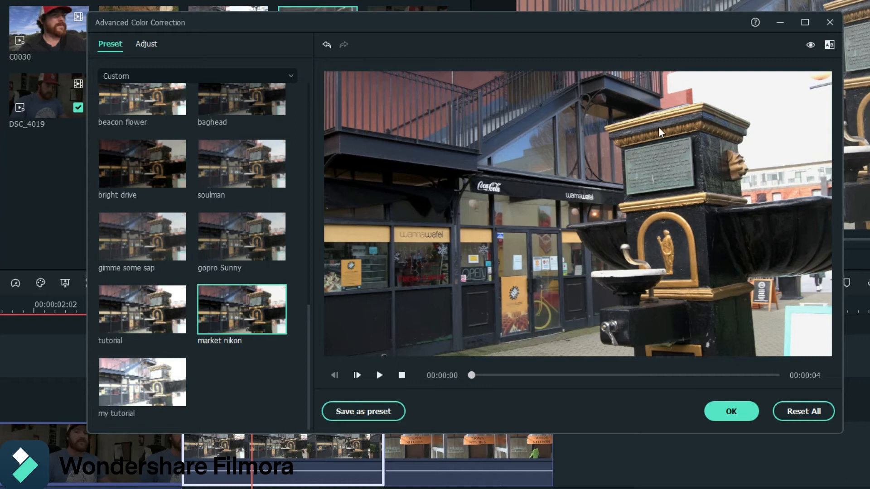
mouse_move(680, 425)
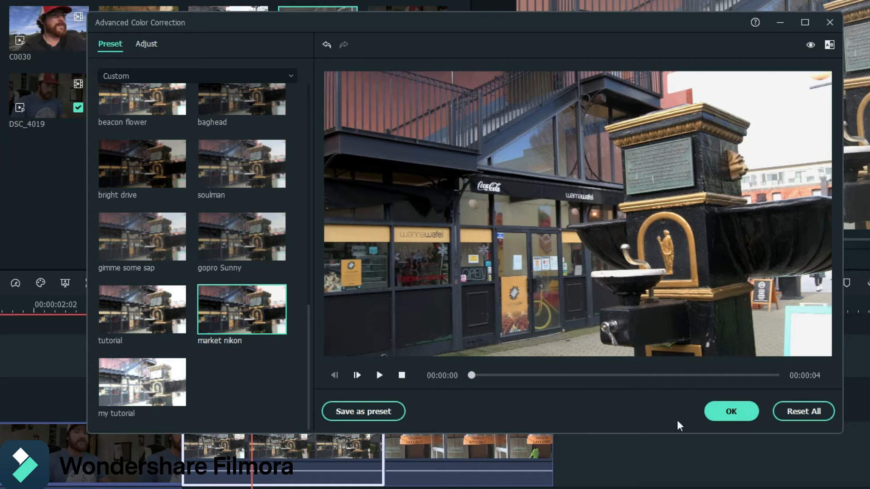
mouse_move(730, 412)
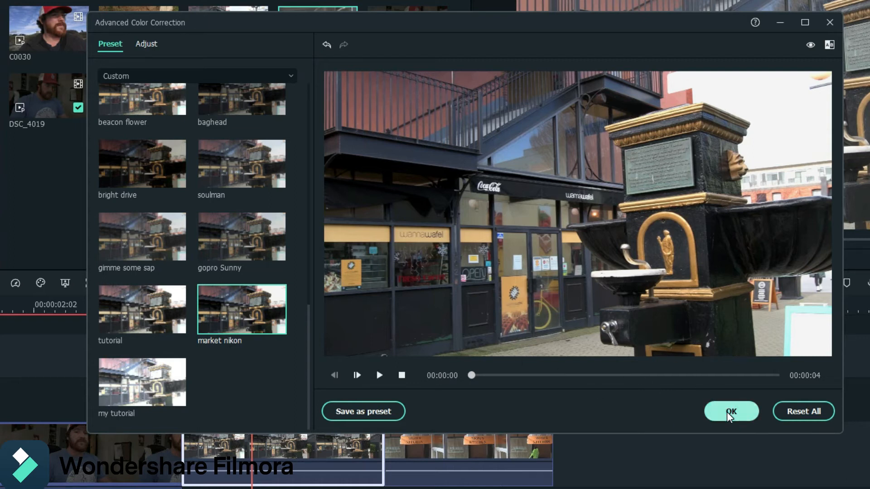
click(730, 411)
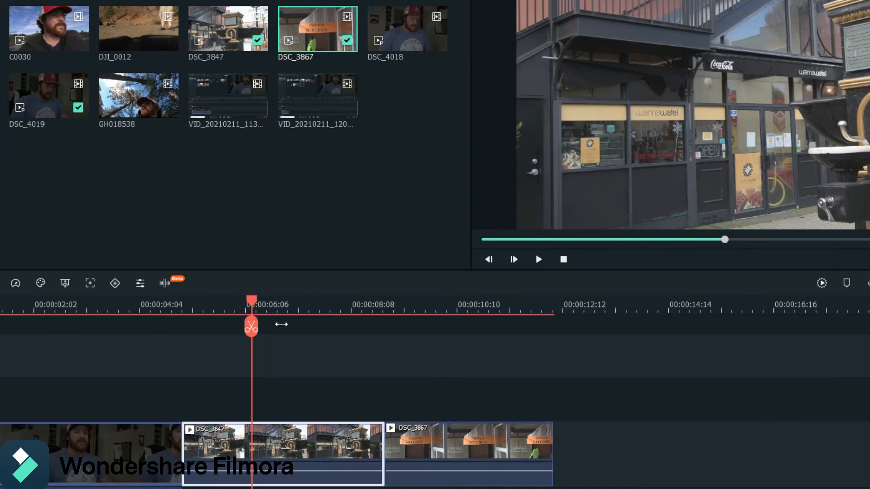
Colour-match the Mom's Kitchen clip to the storefront reference frame.
click(468, 454)
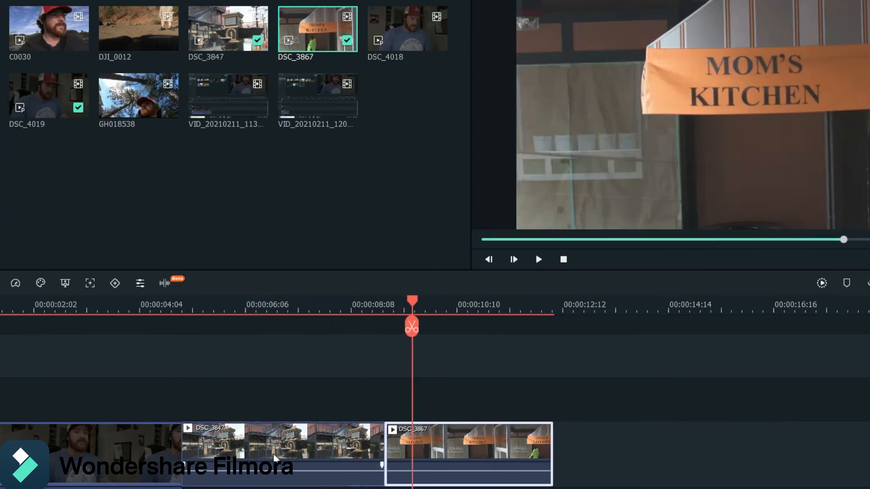
click(40, 282)
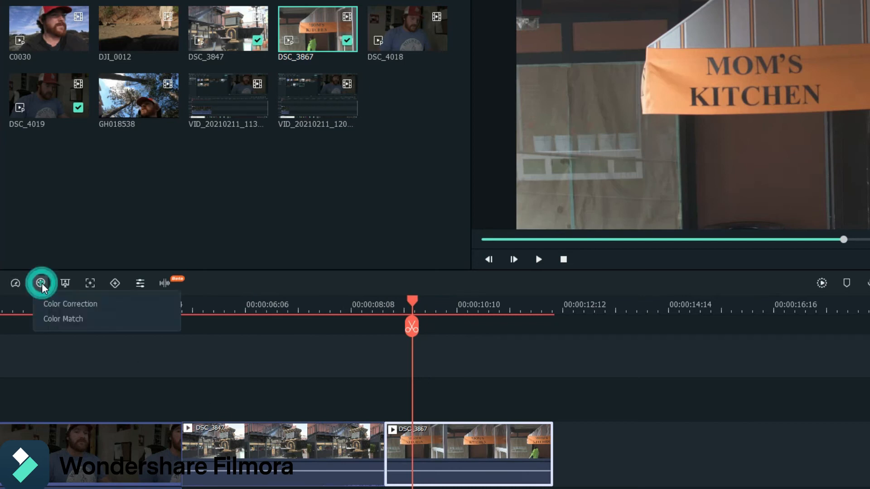
click(63, 318)
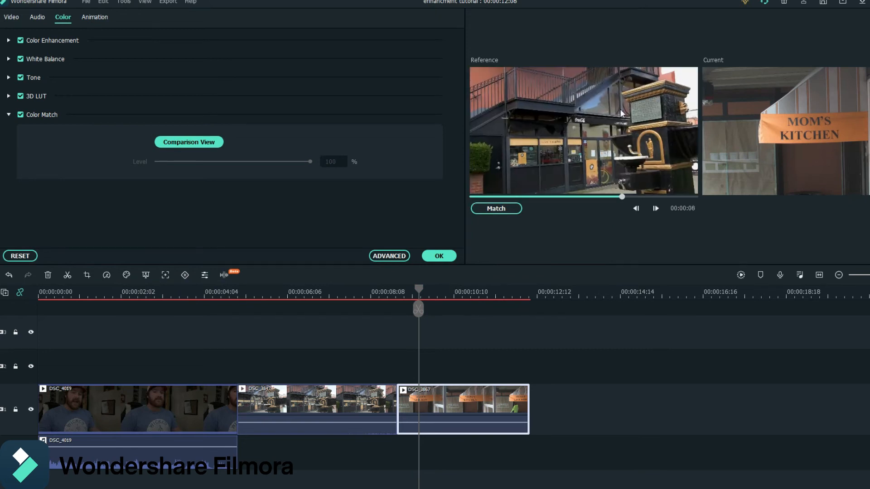
mouse_move(600, 139)
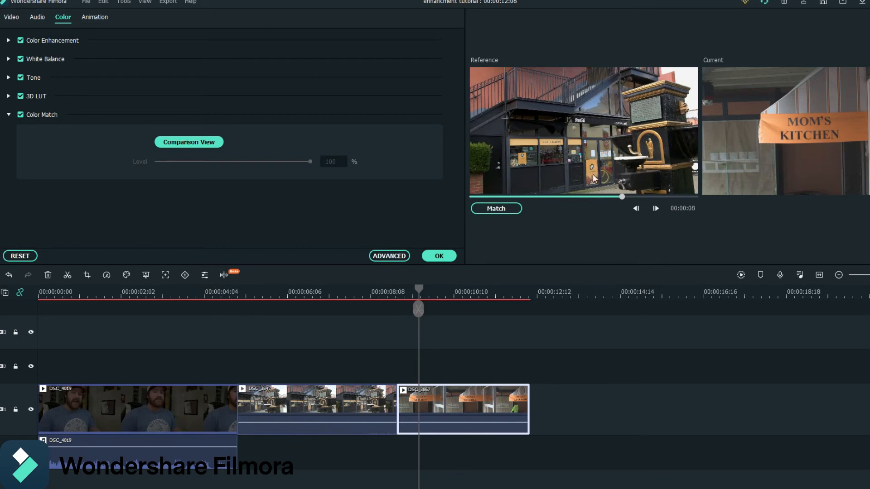
mouse_move(496, 209)
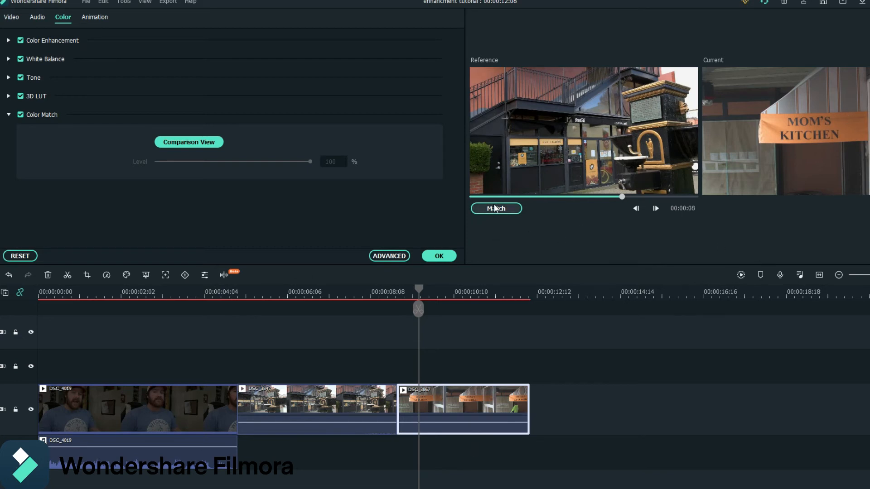
click(496, 209)
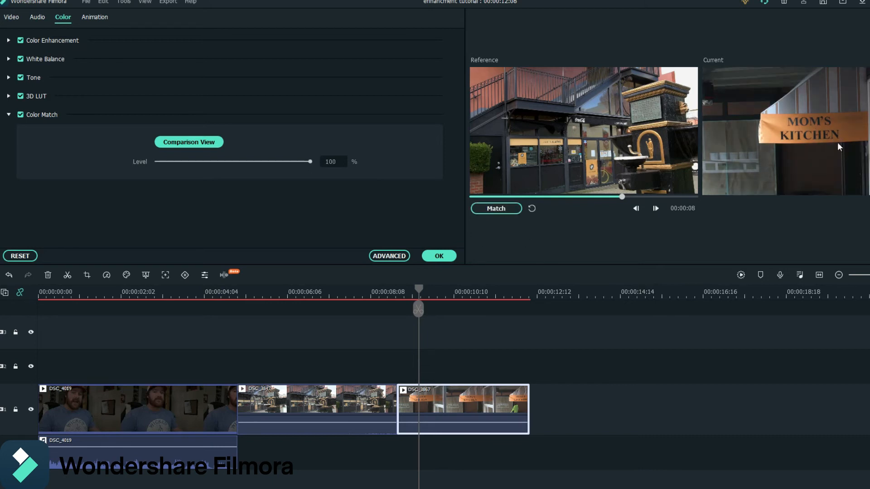
mouse_move(730, 138)
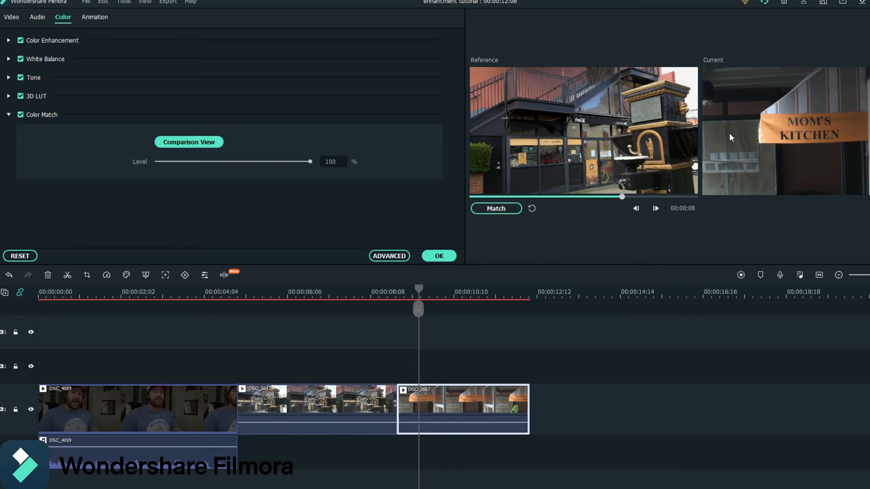
Lower the colour match Level to 75 percent and confirm with OK.
drag(310, 161, 300, 162)
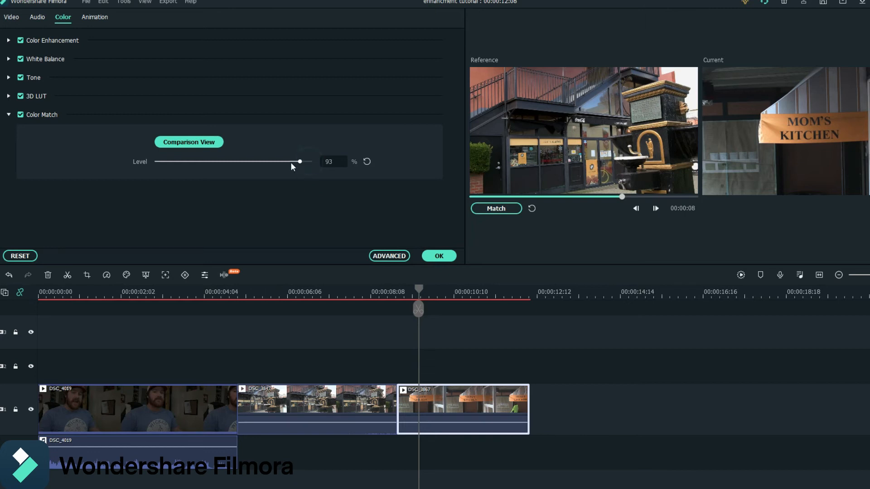
drag(300, 161, 271, 161)
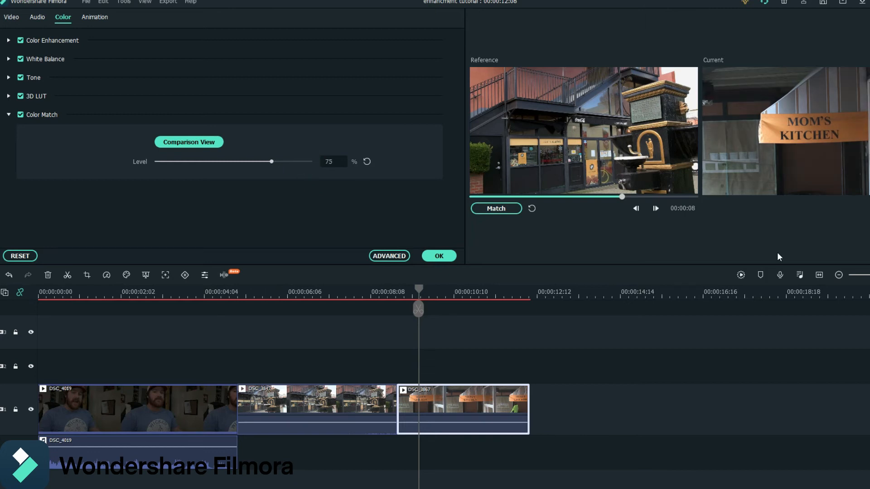
mouse_move(837, 247)
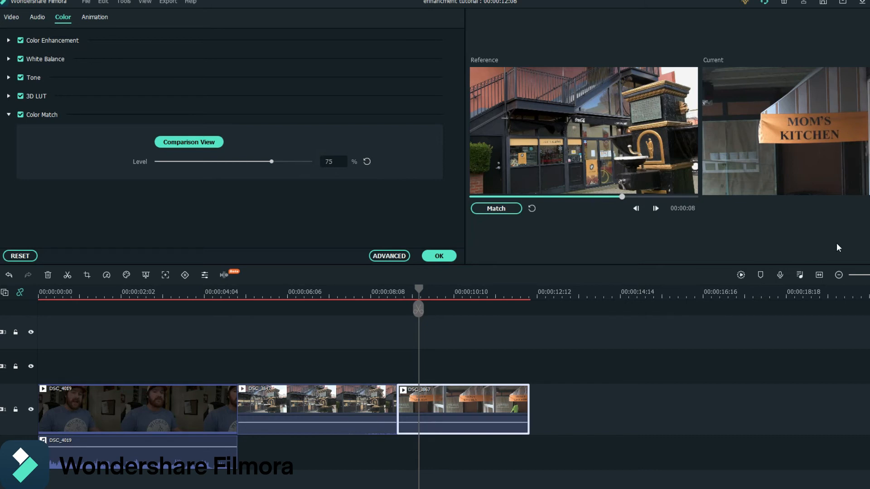
mouse_move(843, 58)
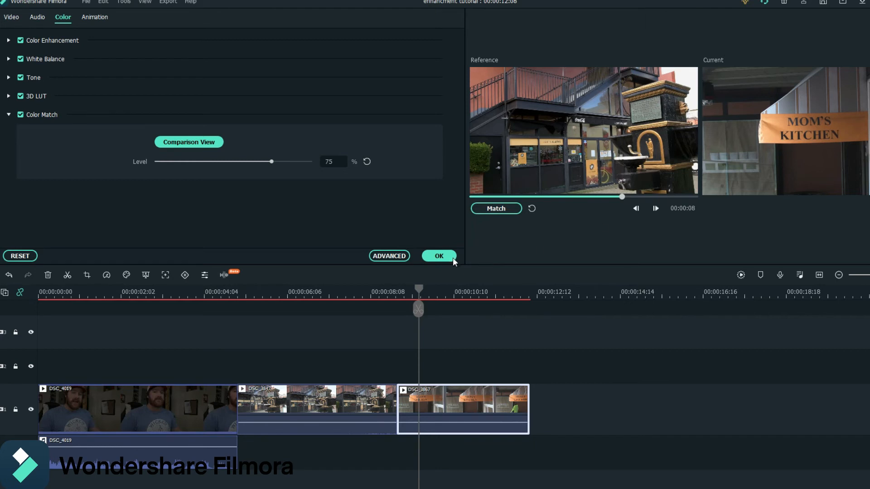
mouse_move(582, 221)
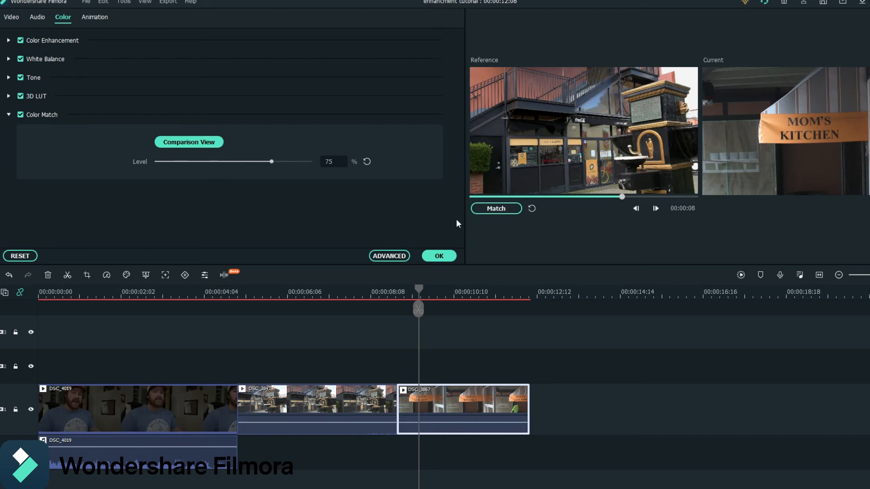
click(438, 255)
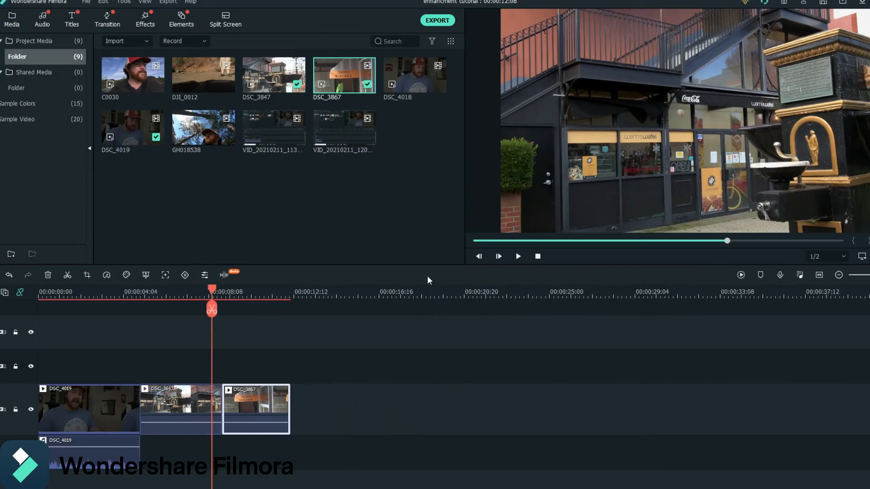
mouse_move(350, 197)
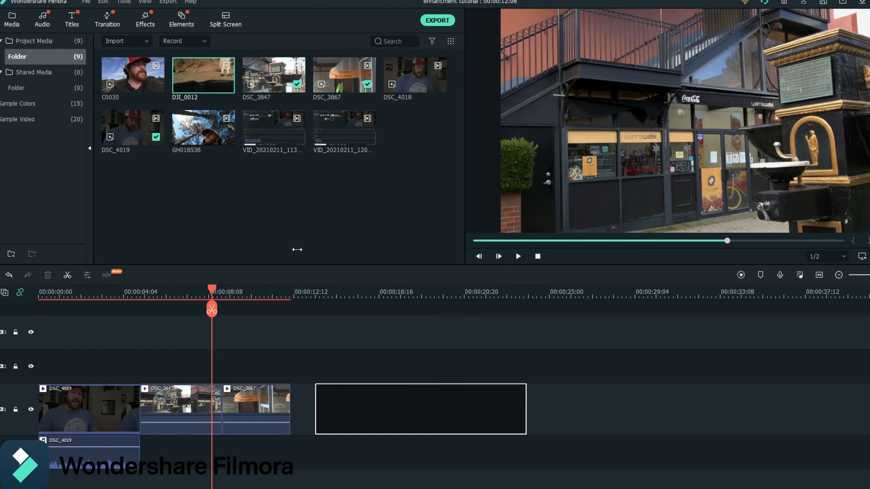
Find the Cinema 21:9 effect in Effects and preview the letterboxed aerial clip.
click(145, 18)
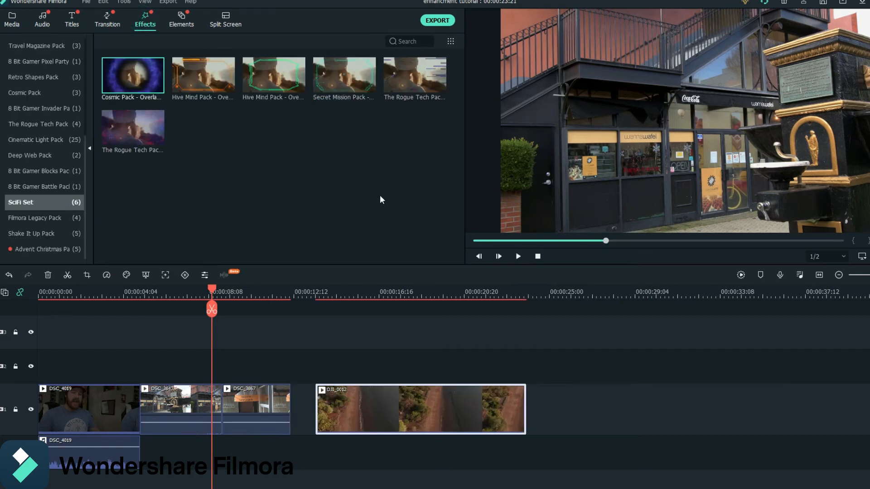
click(407, 41)
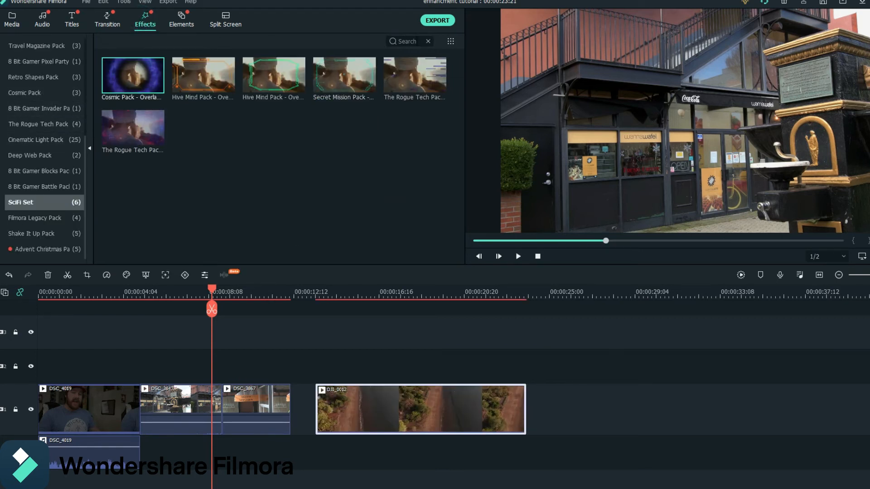
text(d)
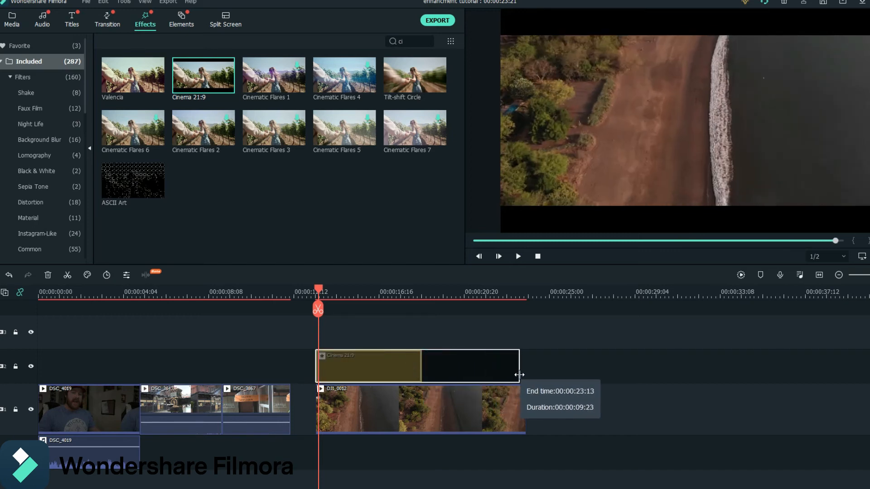
click(518, 255)
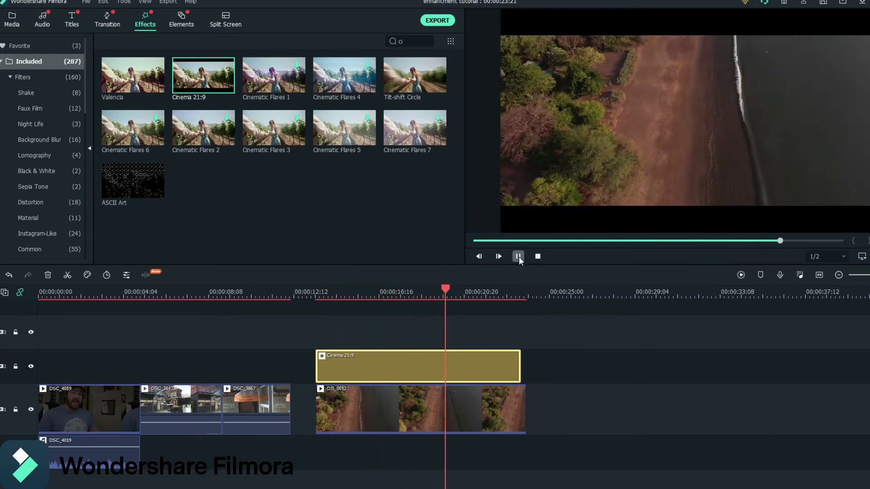
click(517, 255)
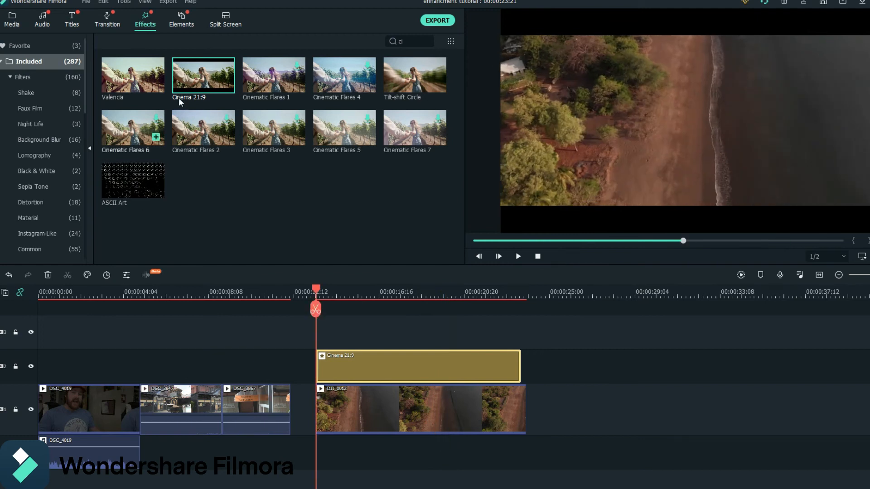
mouse_move(53, 119)
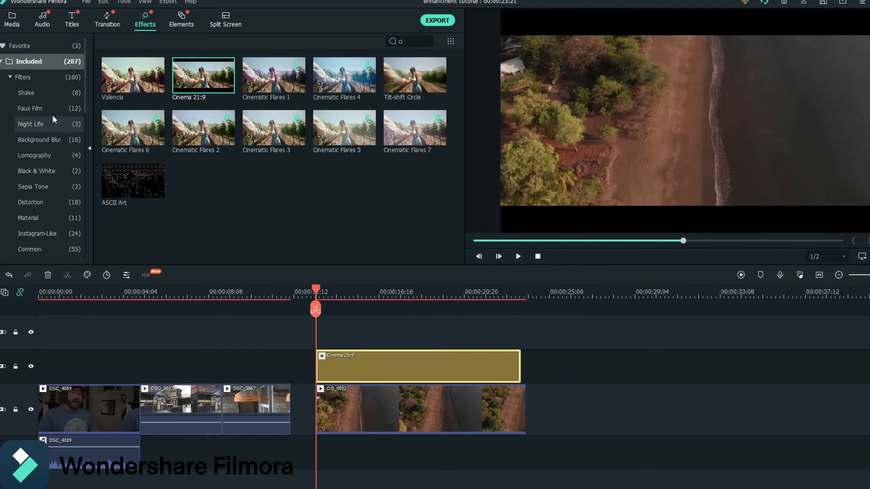
click(27, 92)
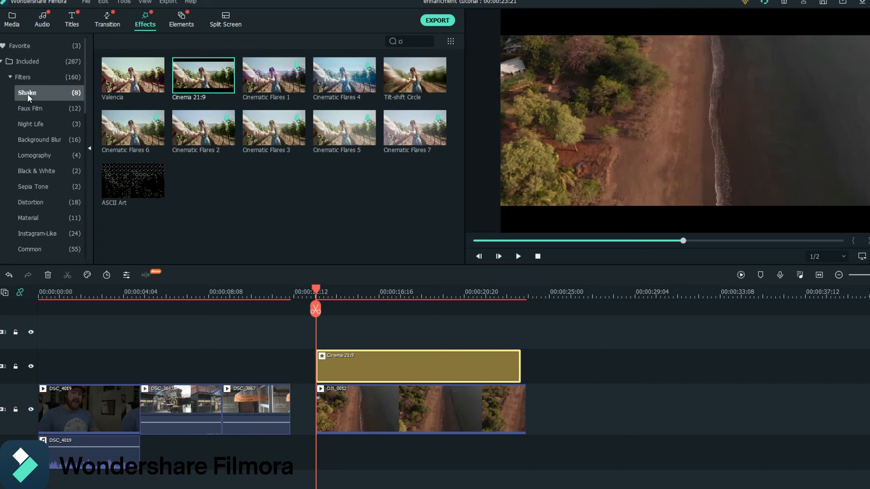
click(409, 40)
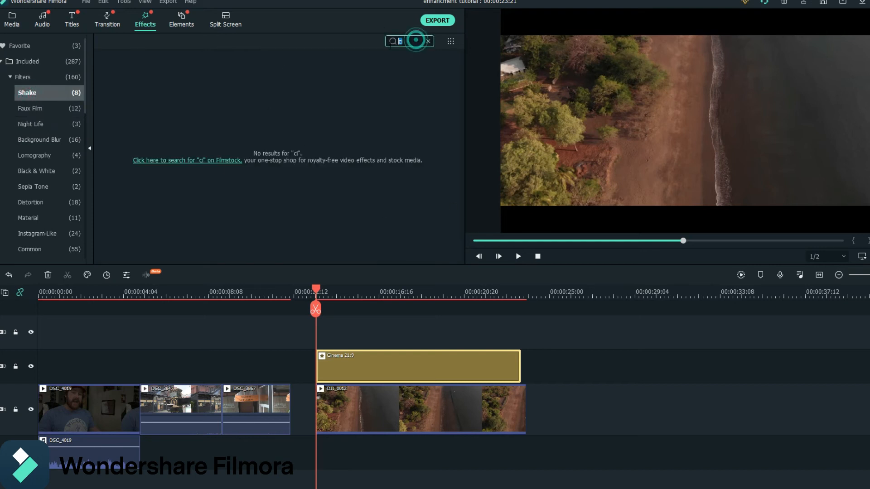
click(427, 41)
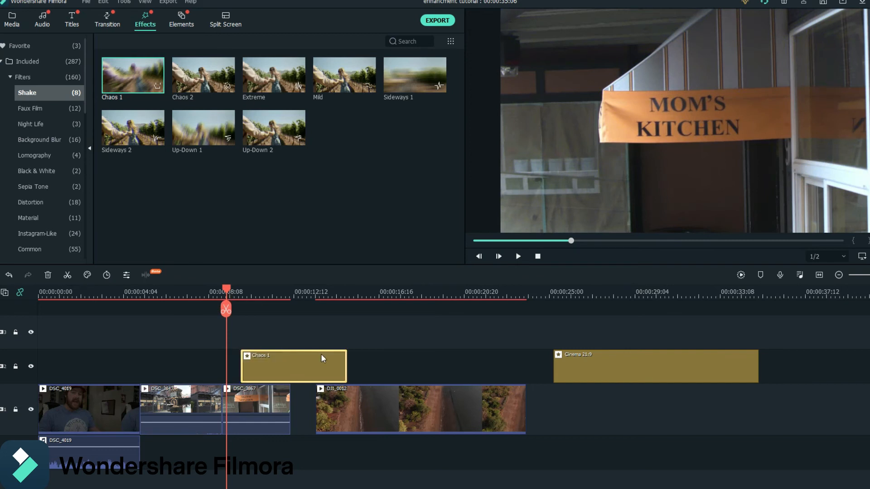
click(517, 255)
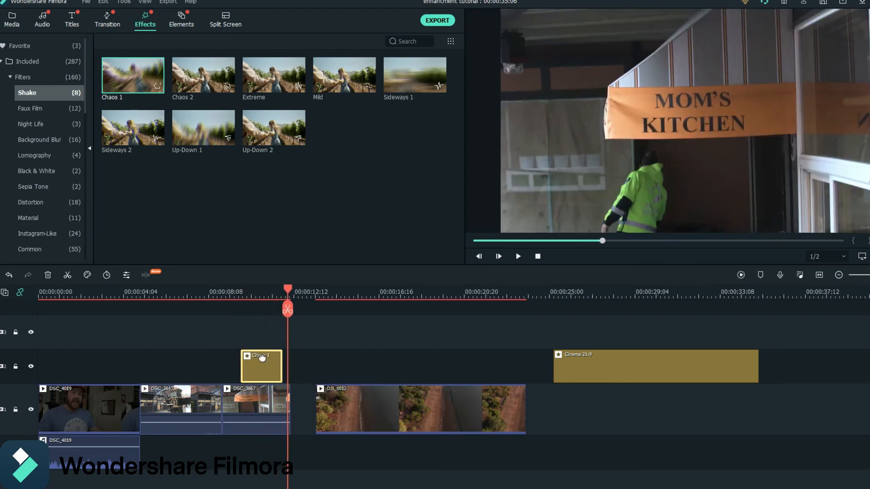
right_click(261, 366)
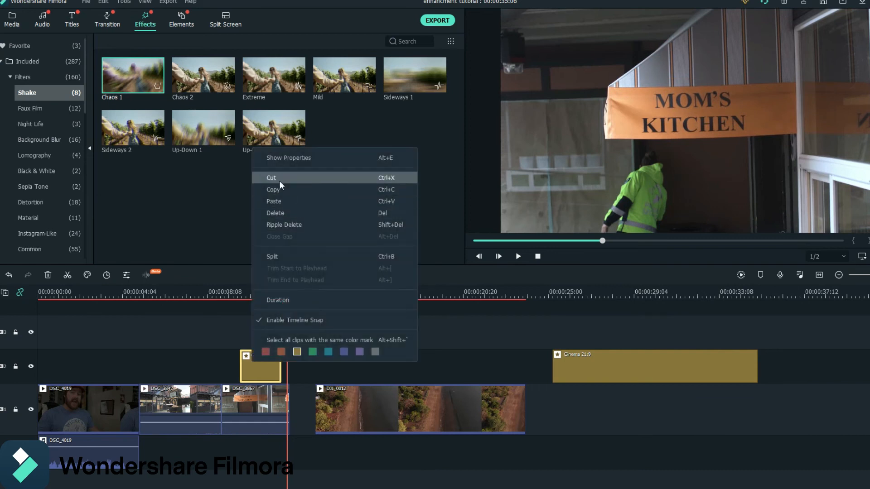
click(288, 158)
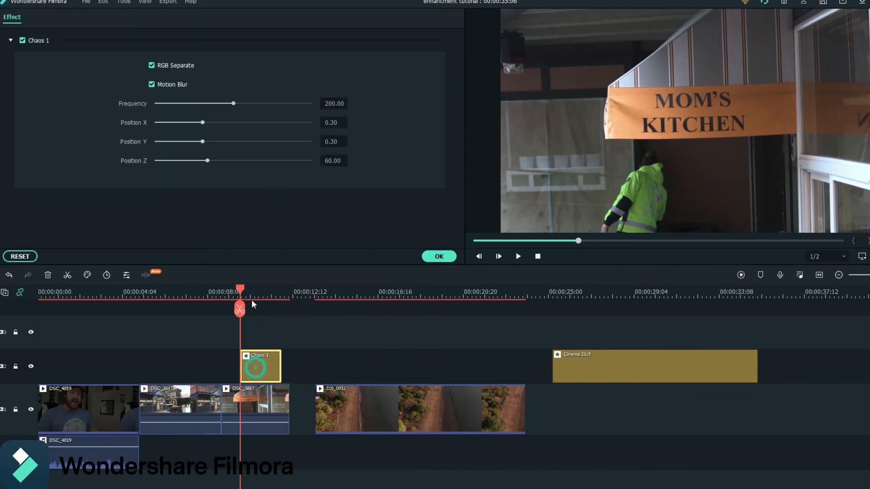
drag(233, 103, 216, 104)
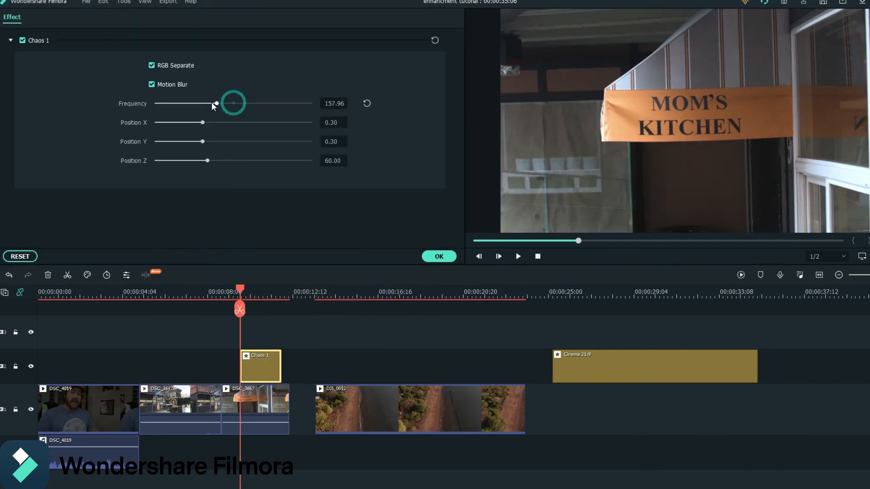
drag(233, 103, 191, 103)
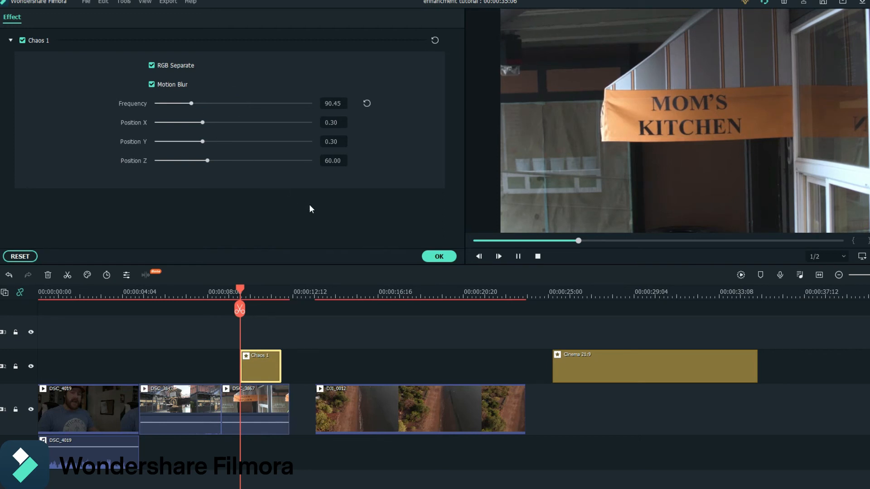
click(498, 257)
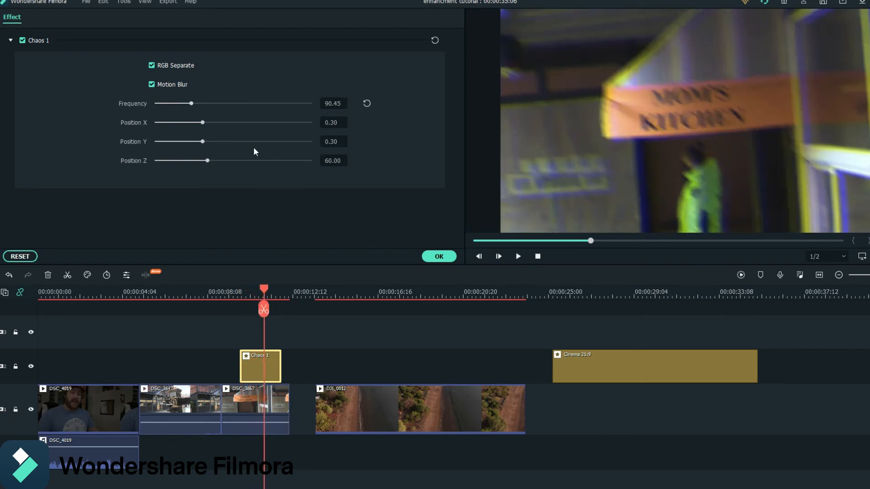
click(438, 257)
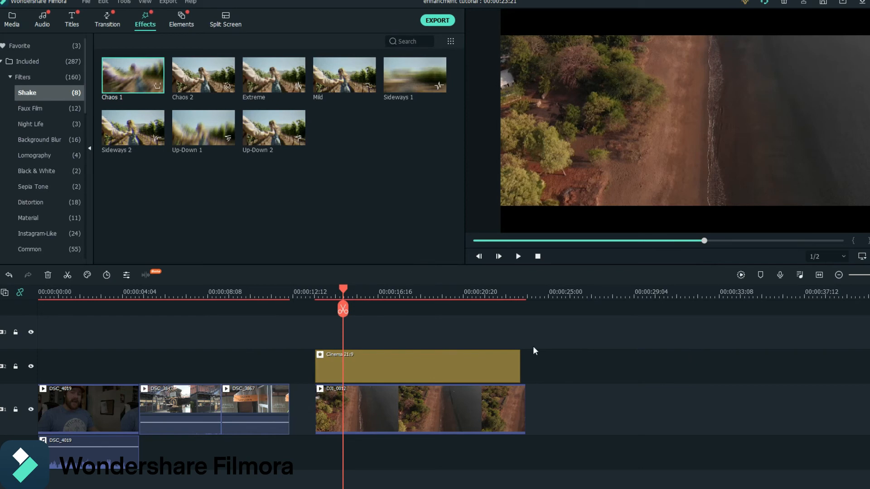
mouse_move(187, 22)
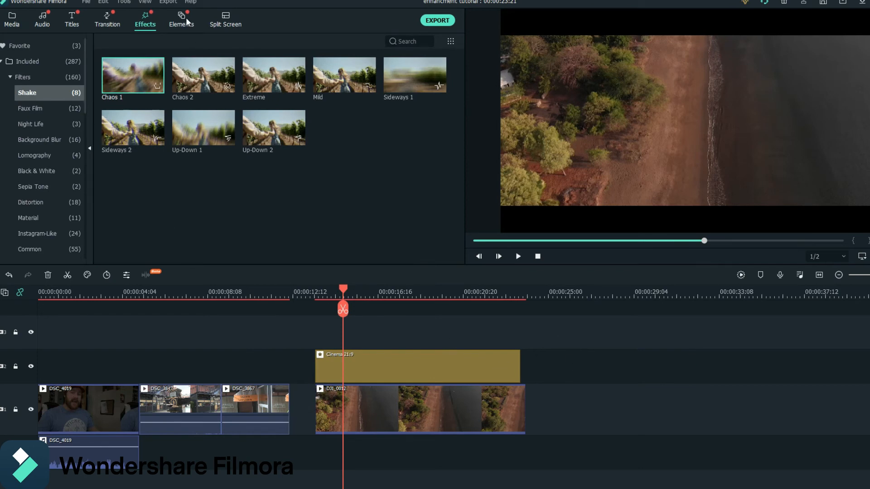
Browse Elements to the BlockBuster Explosion pack for the Explosions - 01 element.
click(181, 19)
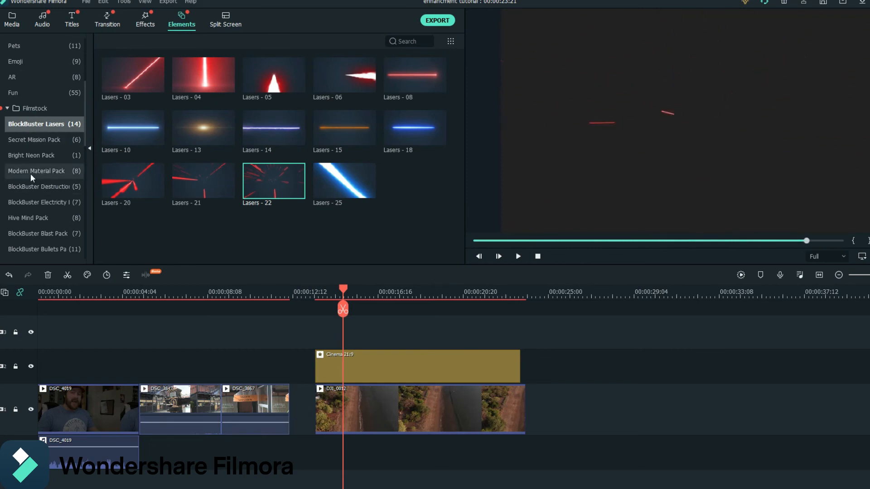
mouse_move(39, 149)
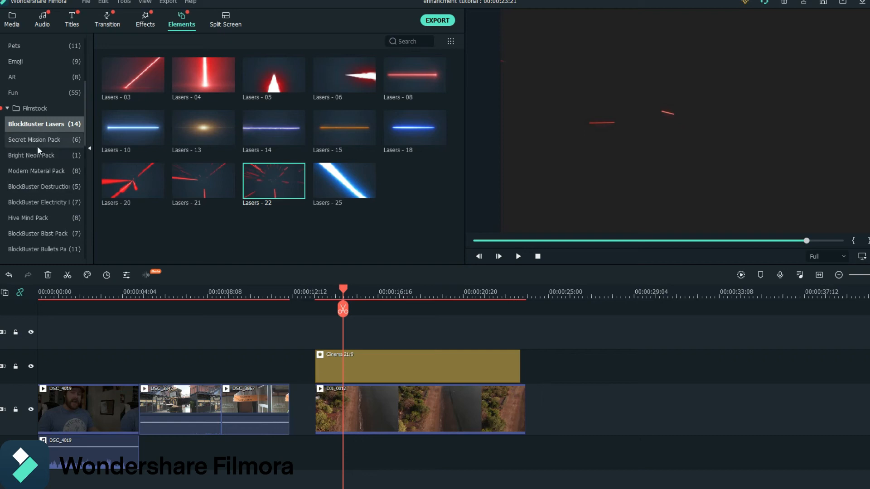
scroll(down, 3)
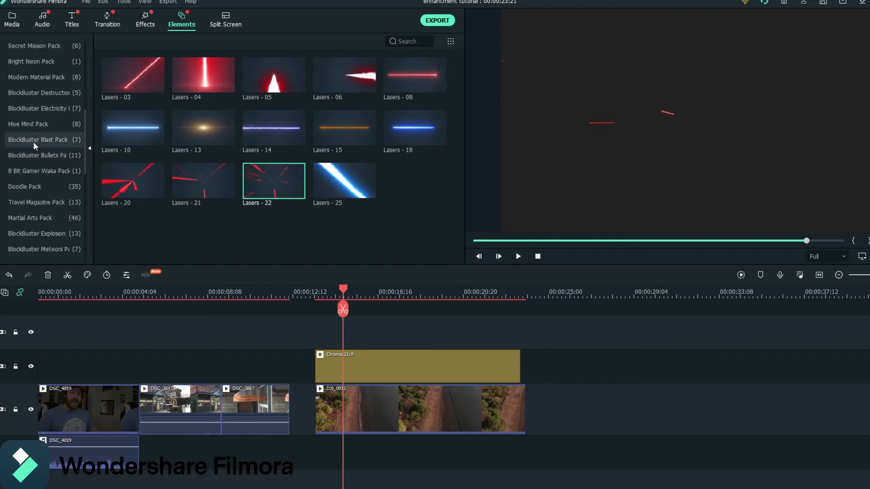
scroll(up, 3)
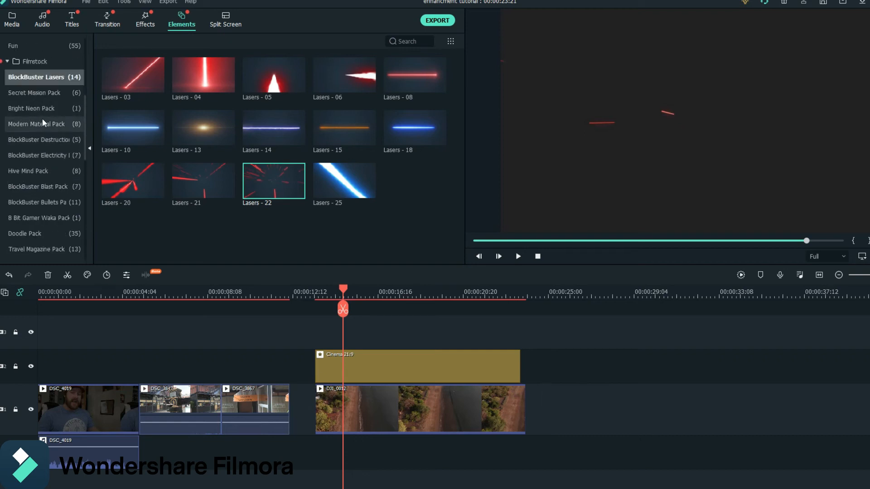
mouse_move(45, 151)
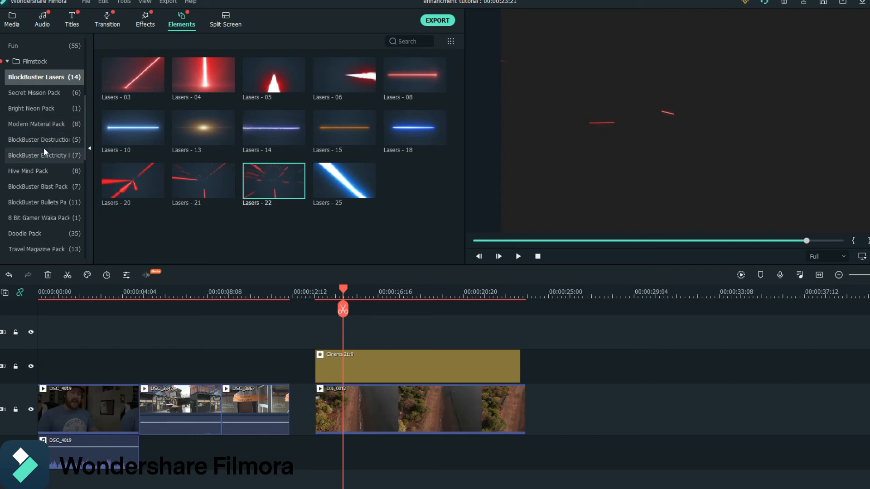
scroll(down, 3)
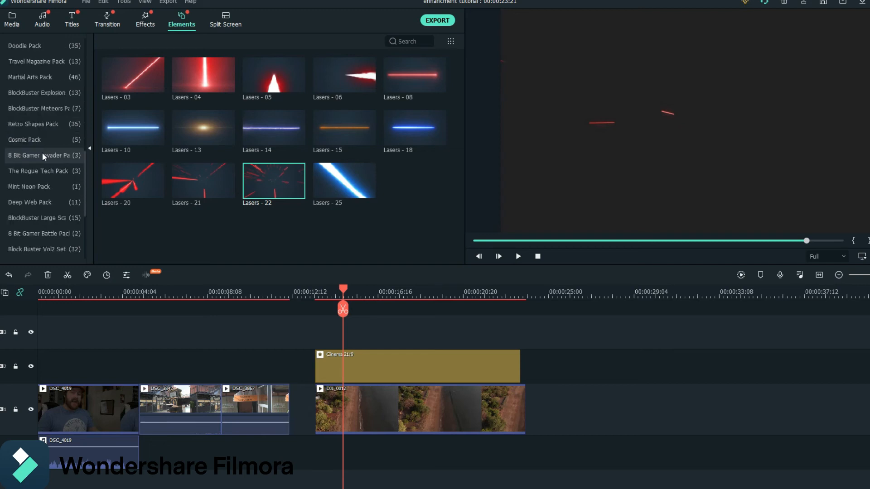
scroll(up, 3)
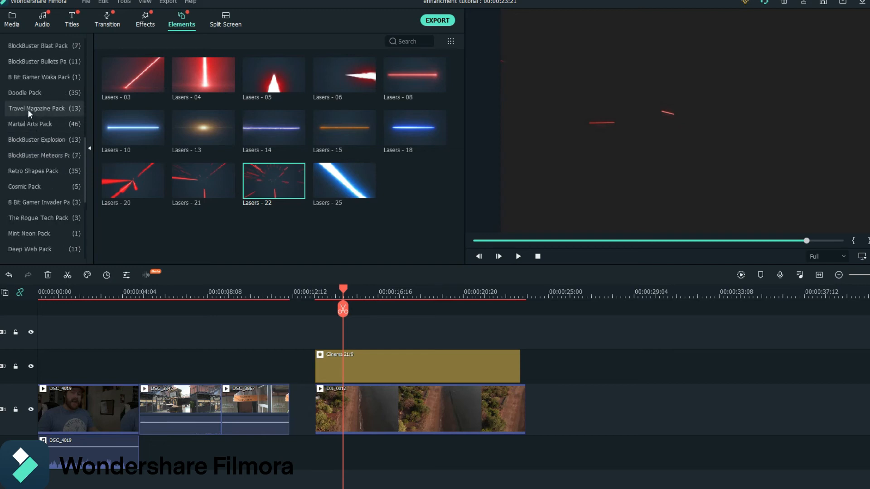
click(42, 139)
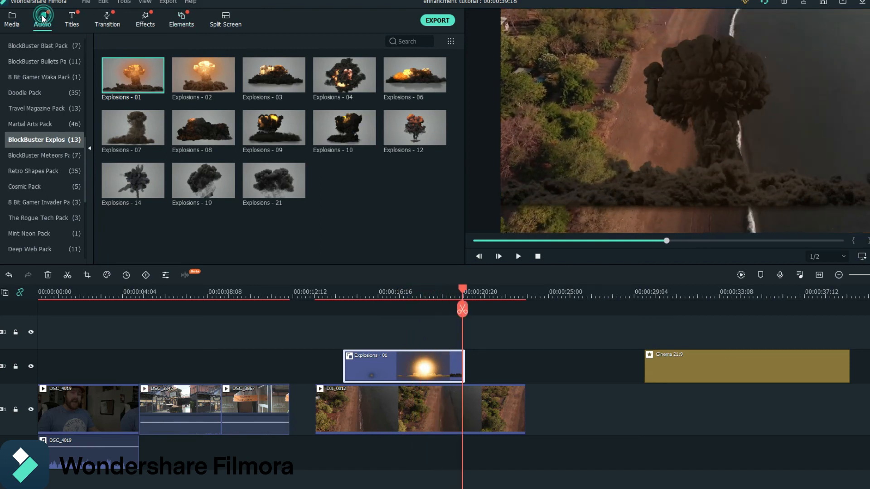
Add the Atomic Bomb sound effect under the explosion, preview it, then select it for removal.
click(42, 19)
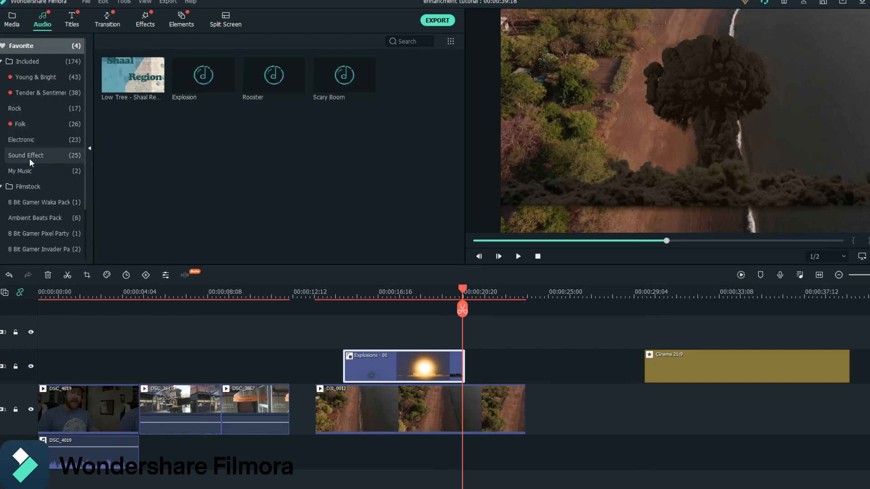
click(26, 155)
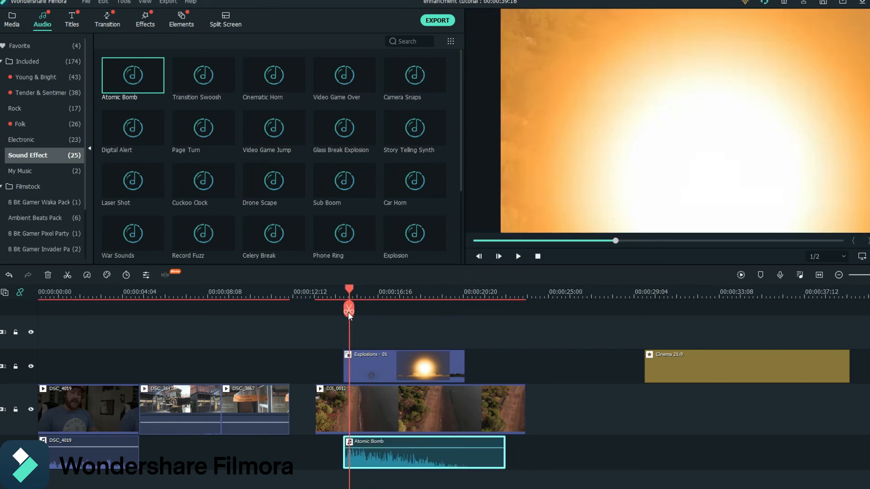
click(517, 256)
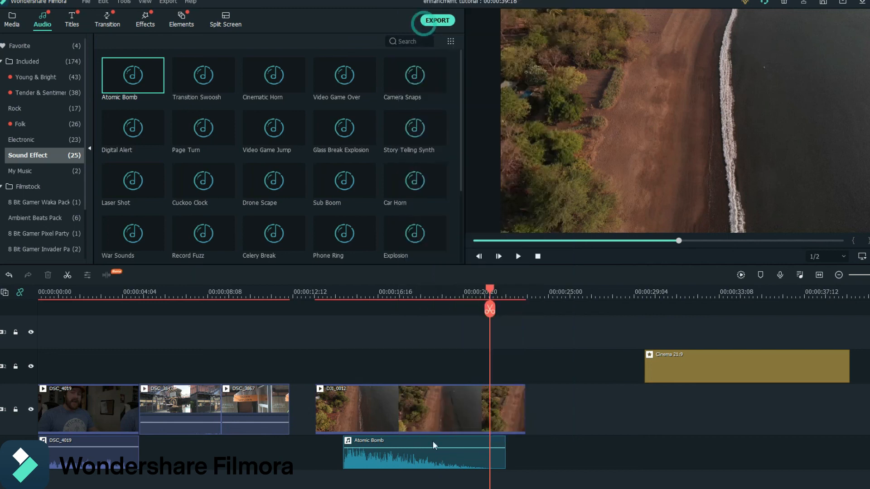
click(424, 452)
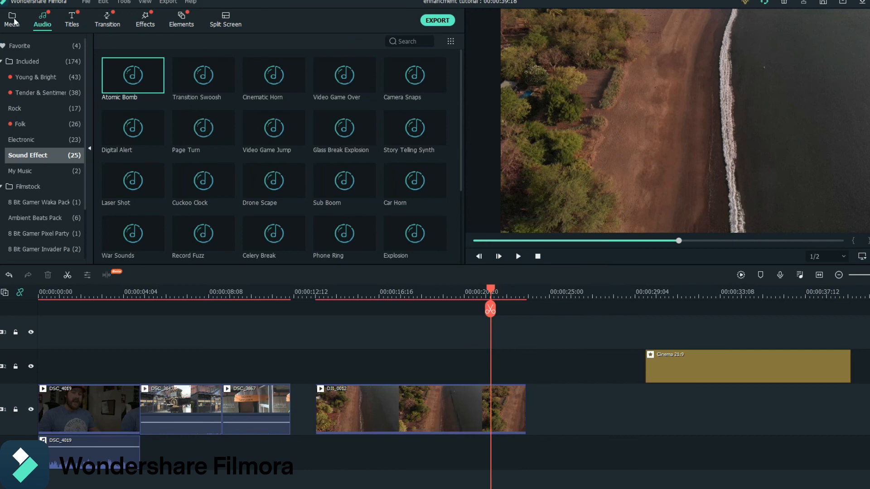
Enable Stabilization on the DSC_3867 Mom's Kitchen clip so its analysis starts.
click(11, 16)
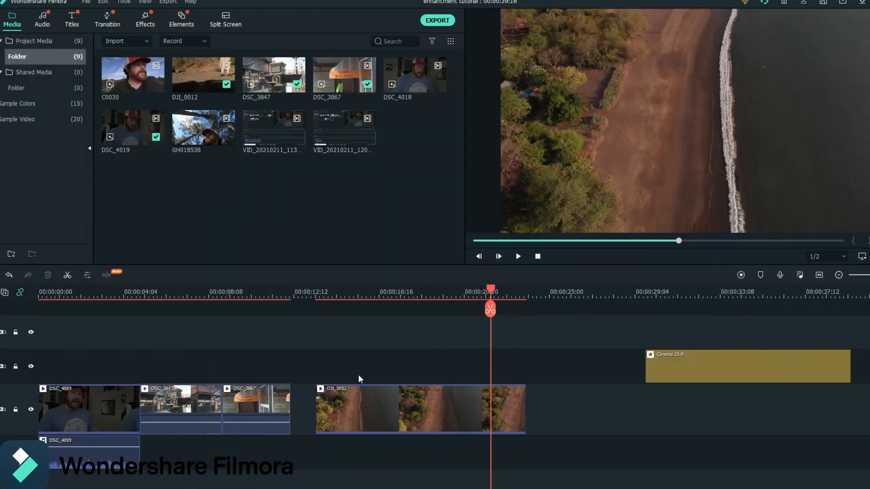
click(250, 293)
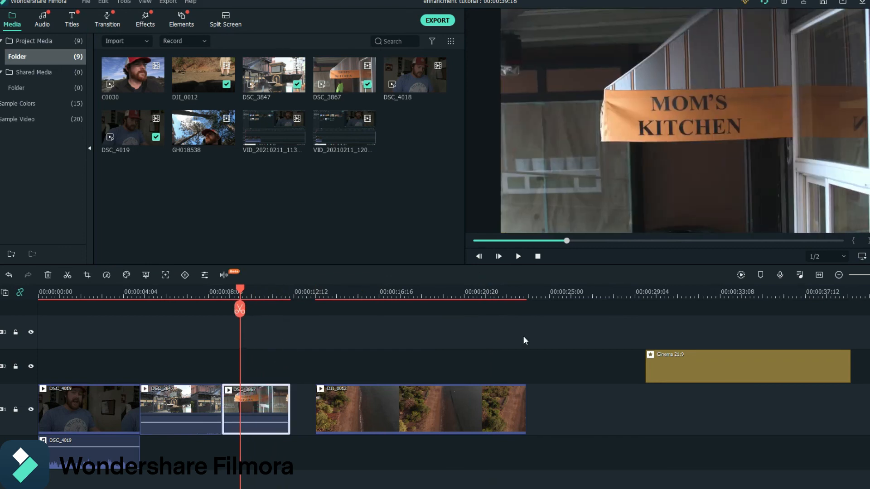
click(517, 255)
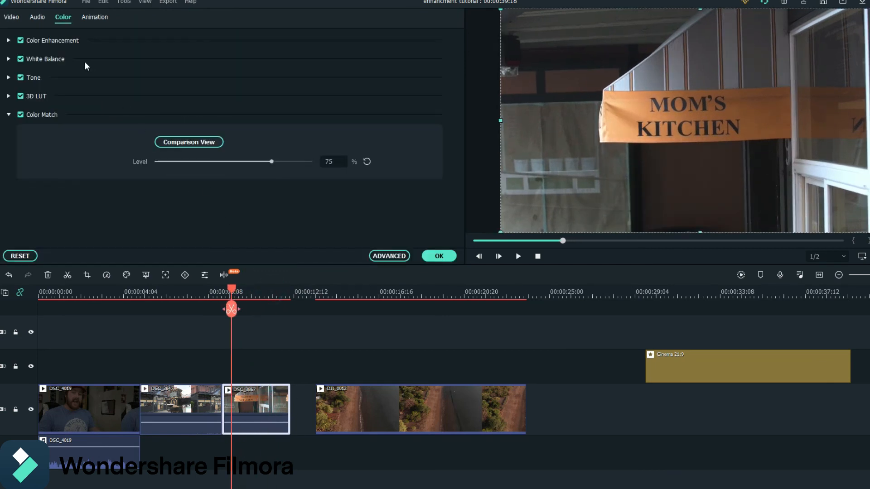
click(11, 17)
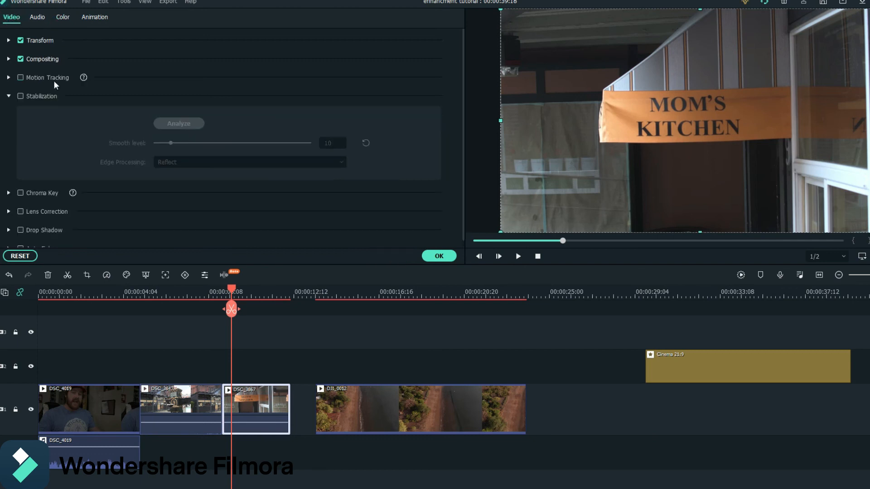
click(20, 95)
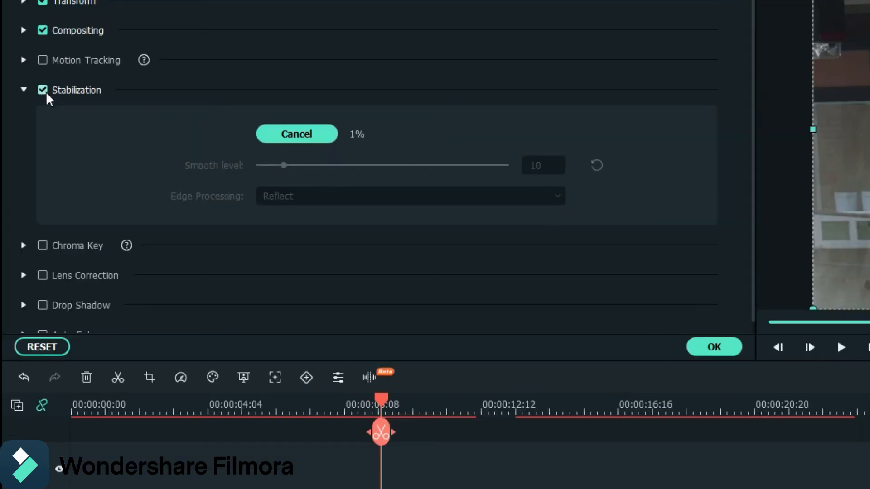
mouse_move(450, 101)
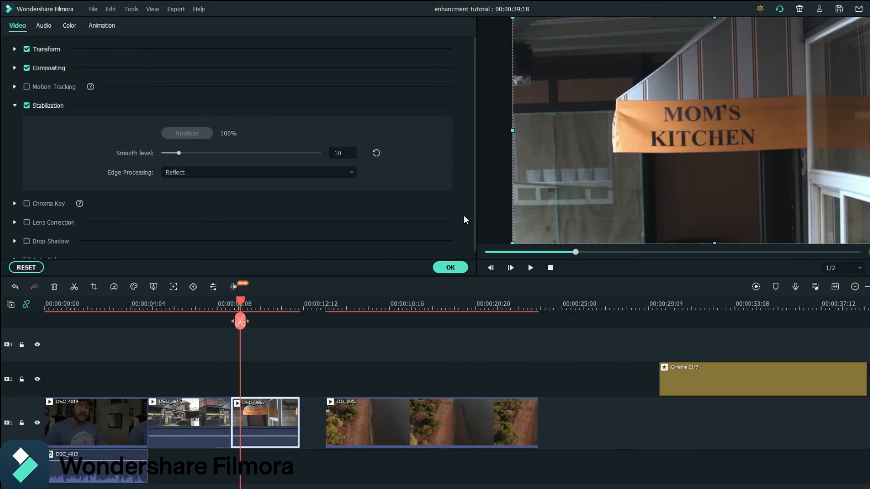
Raise the stabilization Smooth level from 10 to 21 on the market clip.
click(530, 267)
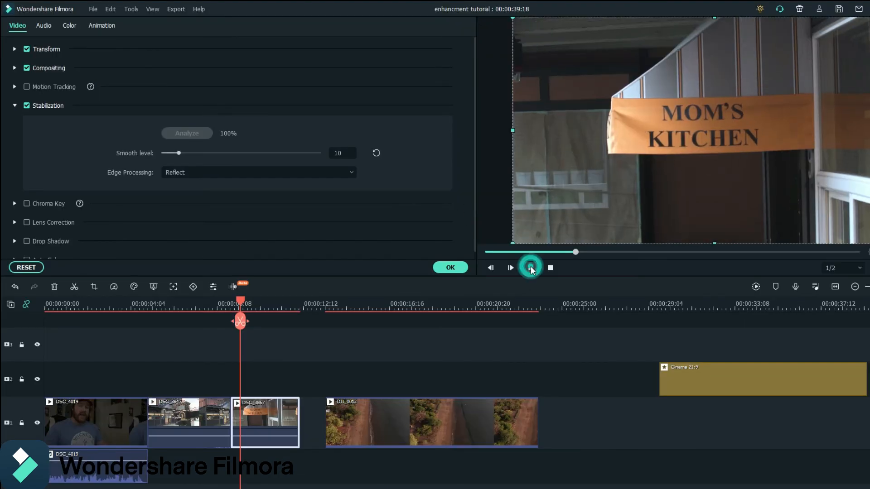
click(510, 268)
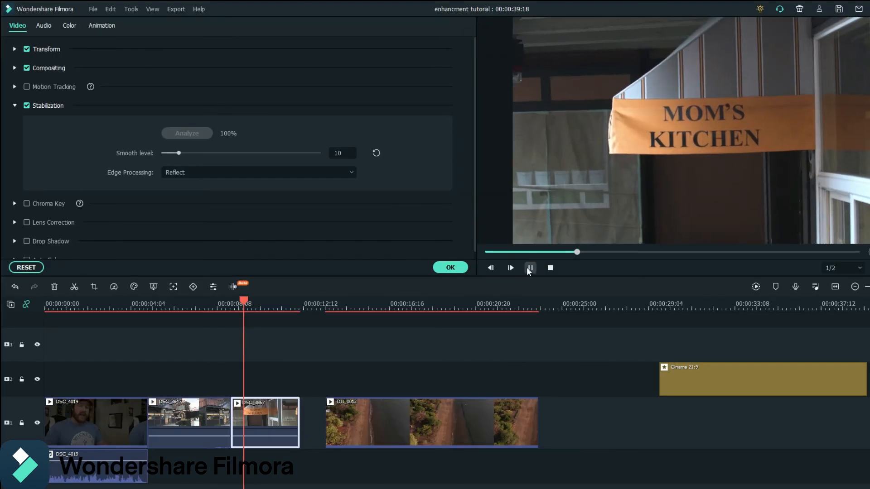
click(509, 268)
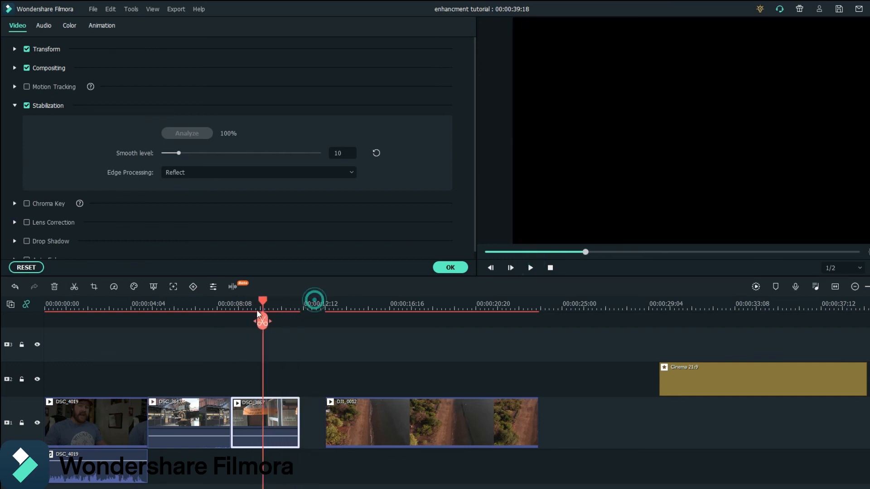
drag(178, 153, 194, 153)
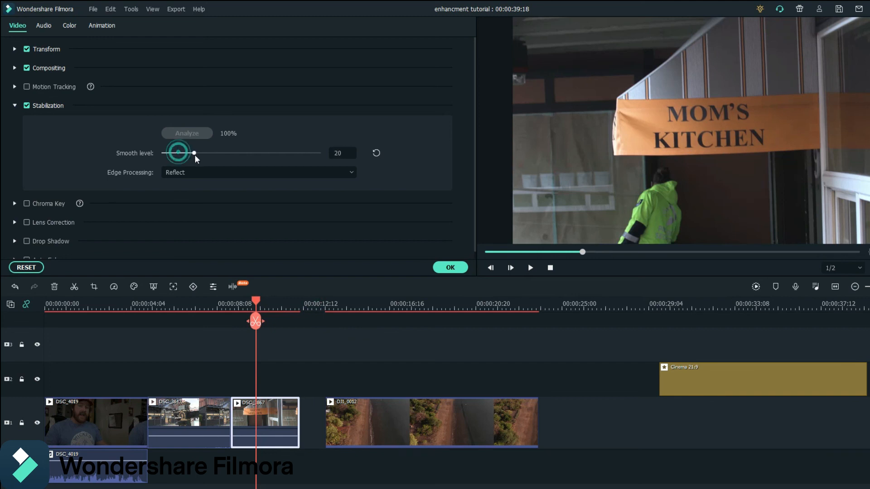
drag(194, 152, 195, 152)
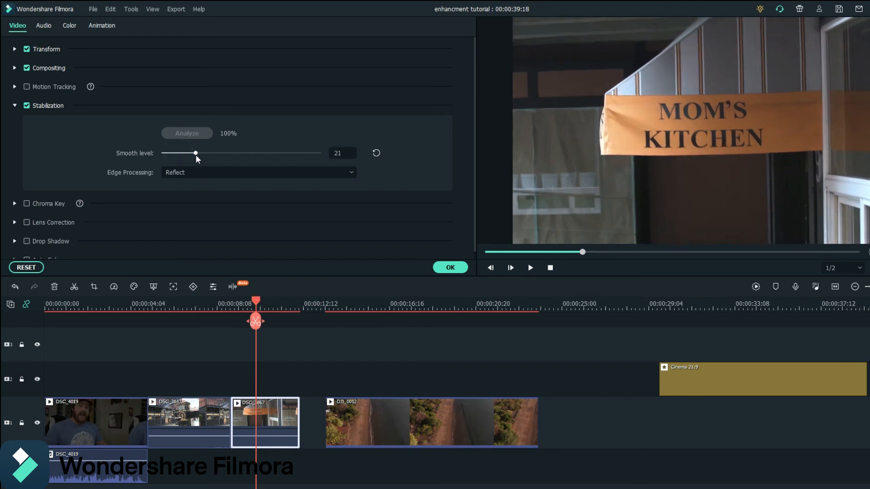
mouse_move(254, 303)
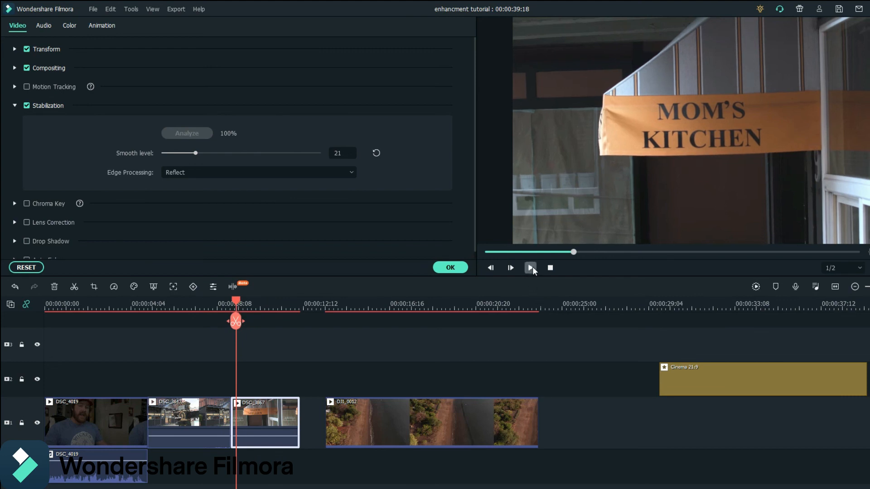
Preview the steadier footage and return the playhead to the clip start.
click(530, 268)
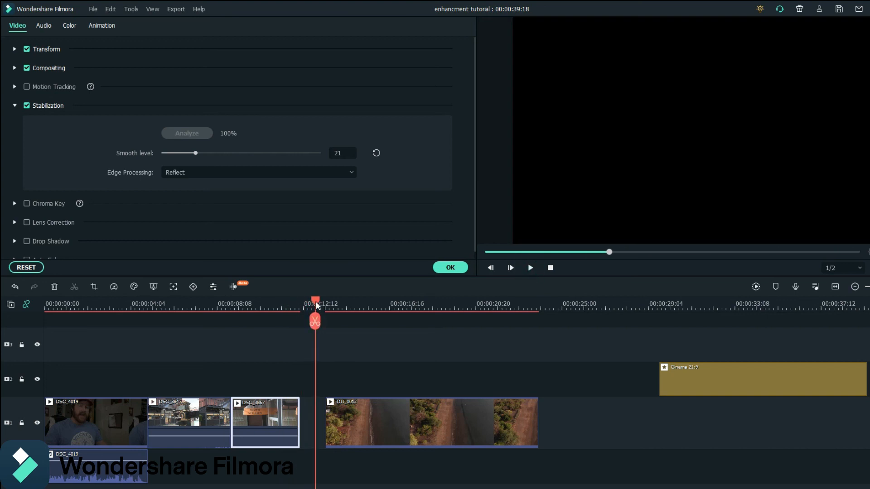
drag(315, 308, 238, 307)
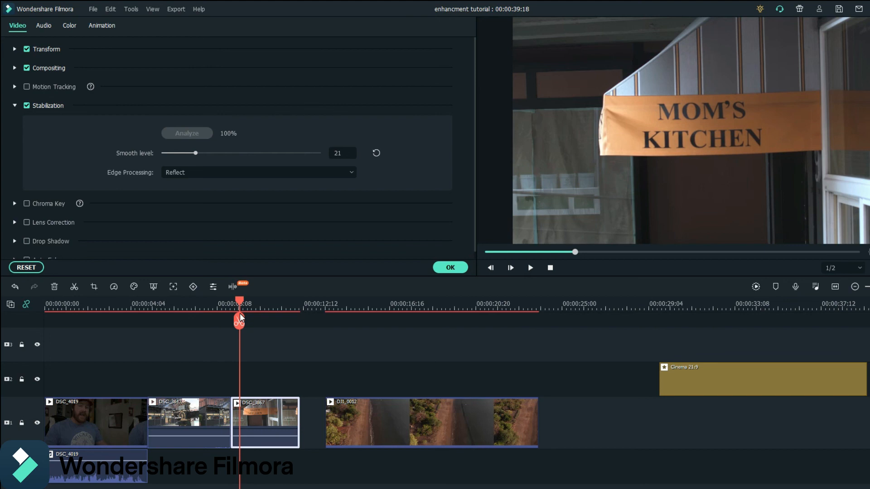
mouse_move(786, 415)
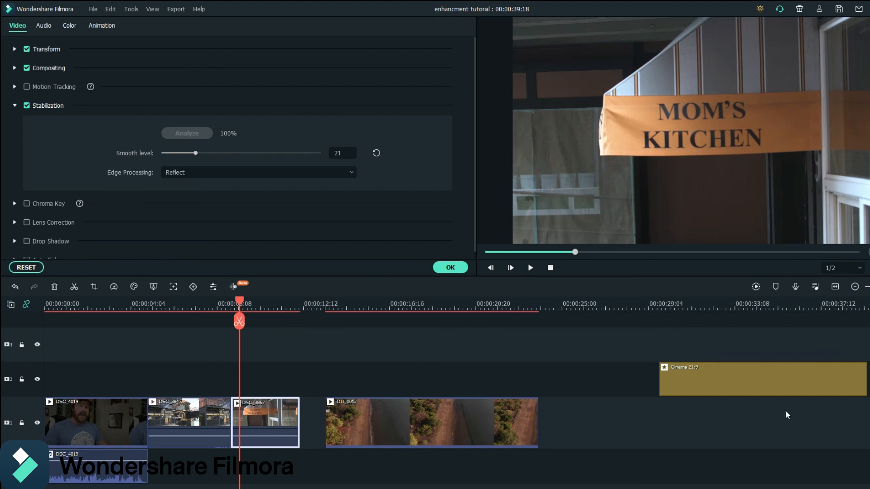
Delete the leftover Cinema 21:9 clip and close the Effect settings with OK.
click(760, 379)
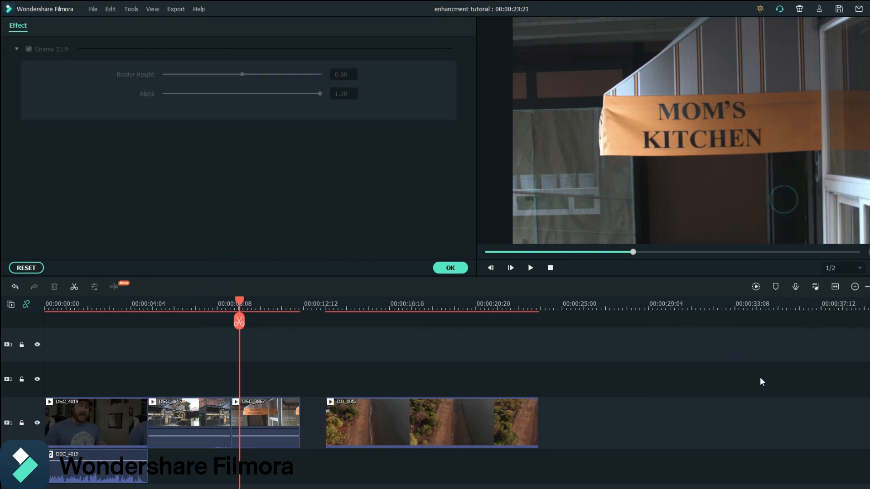
click(450, 268)
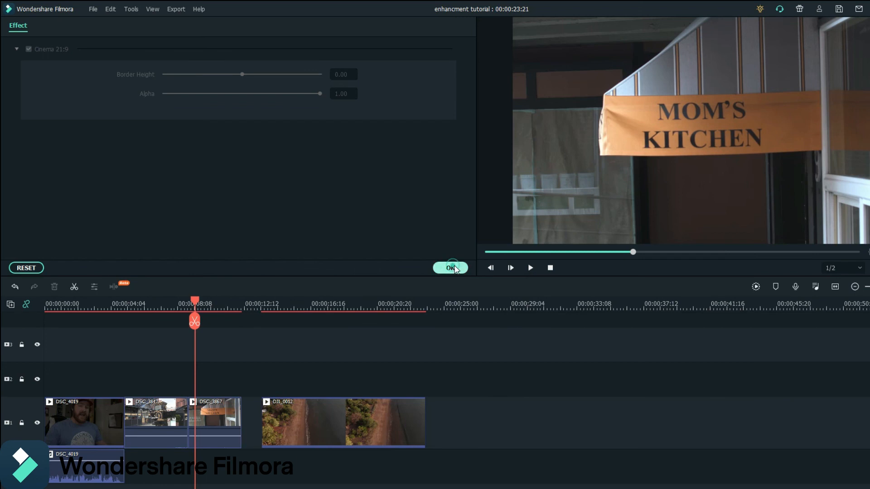
click(450, 268)
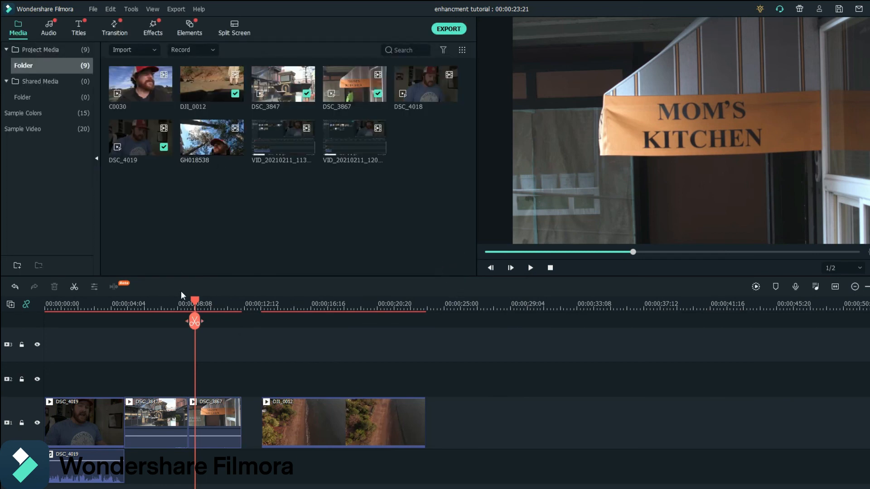